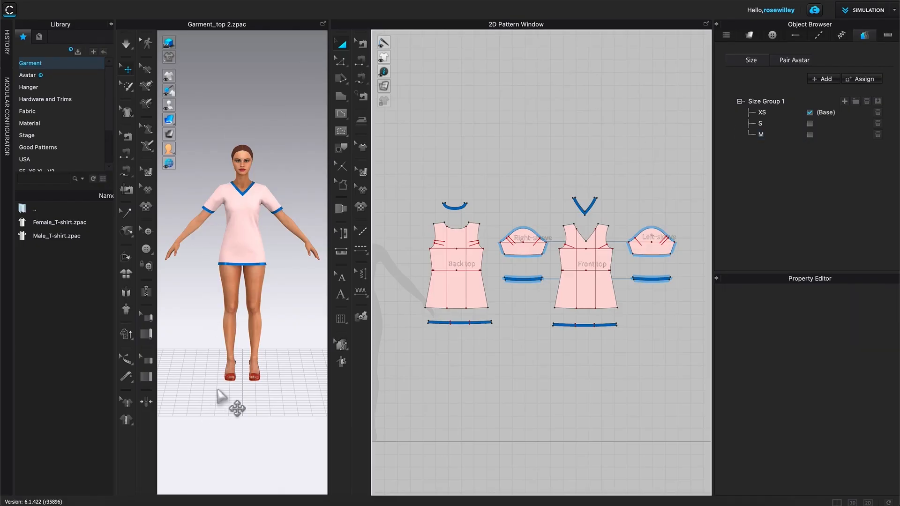
mouse_move(259, 342)
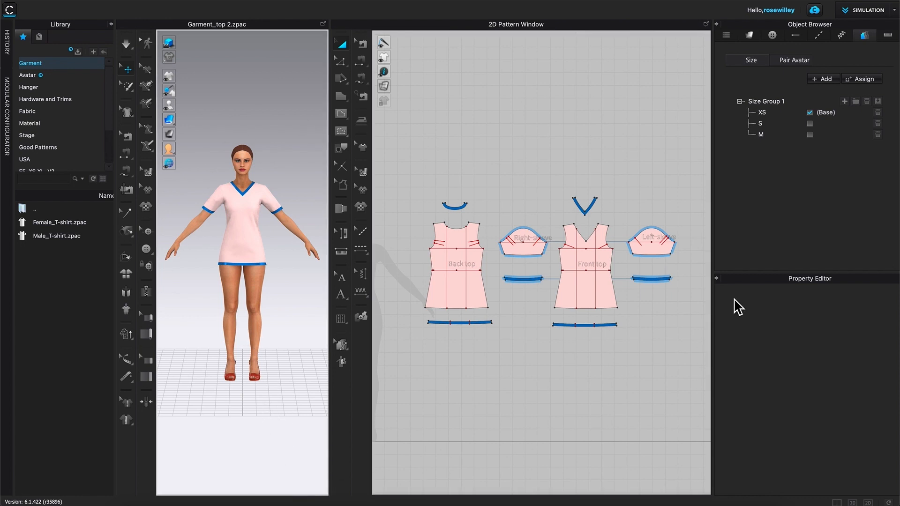
mouse_move(247, 449)
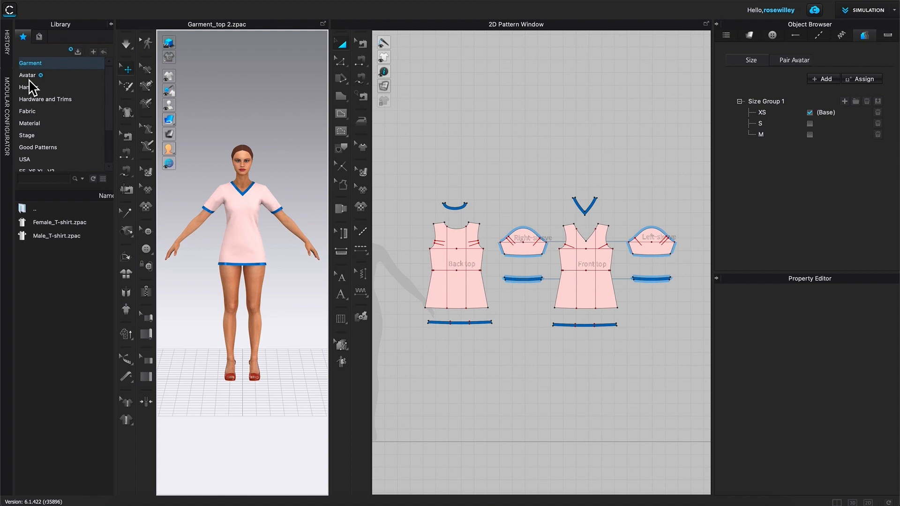
Browse the Avatar category in the library to reveal the US_ASTM size collections
click(27, 74)
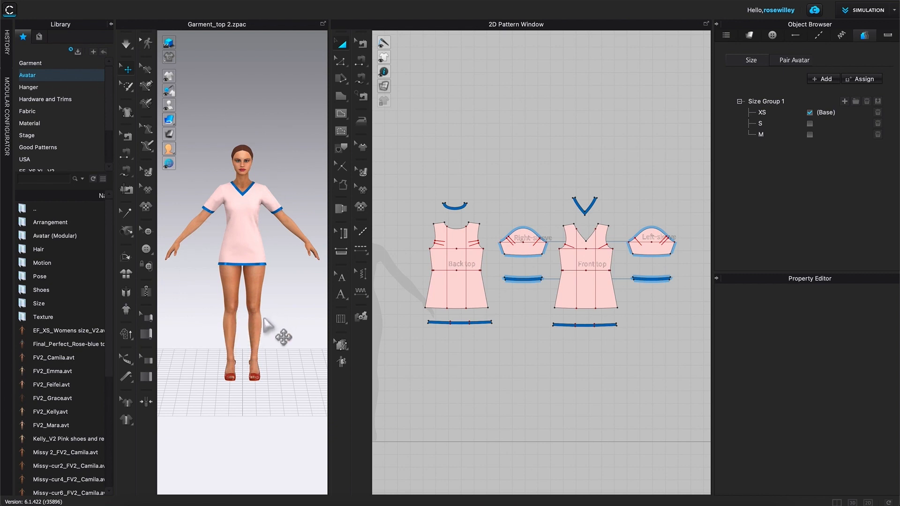
mouse_move(59, 255)
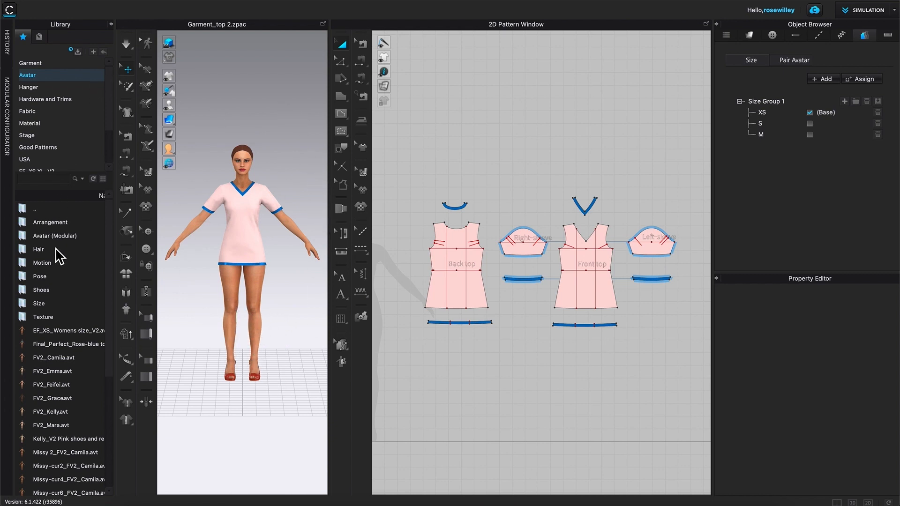
mouse_move(227, 399)
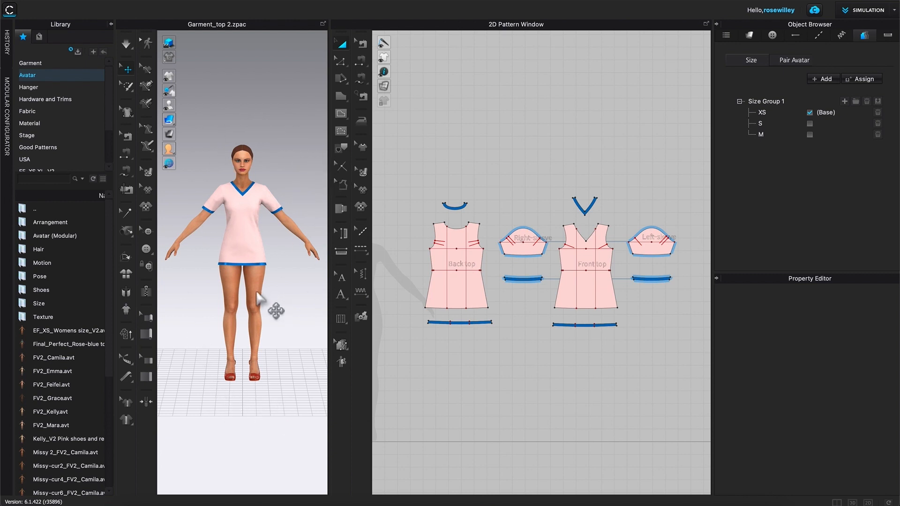
mouse_move(86, 232)
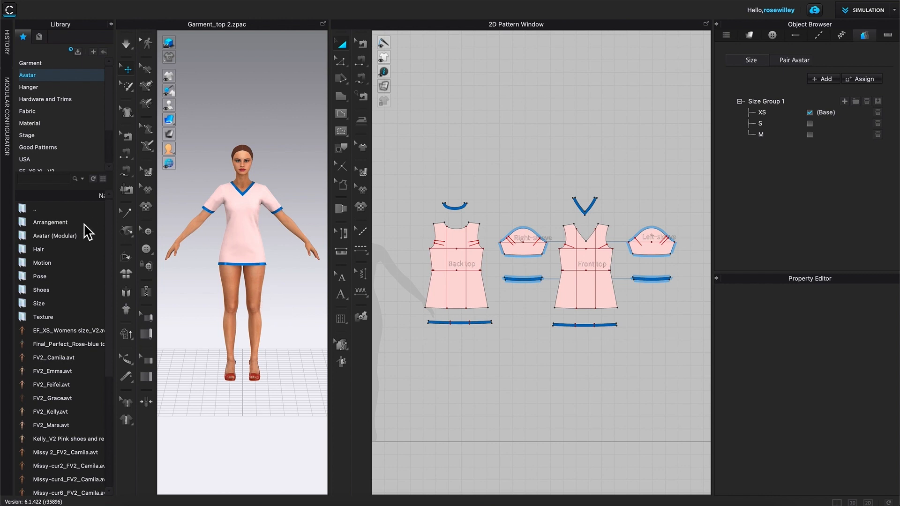
mouse_move(86, 213)
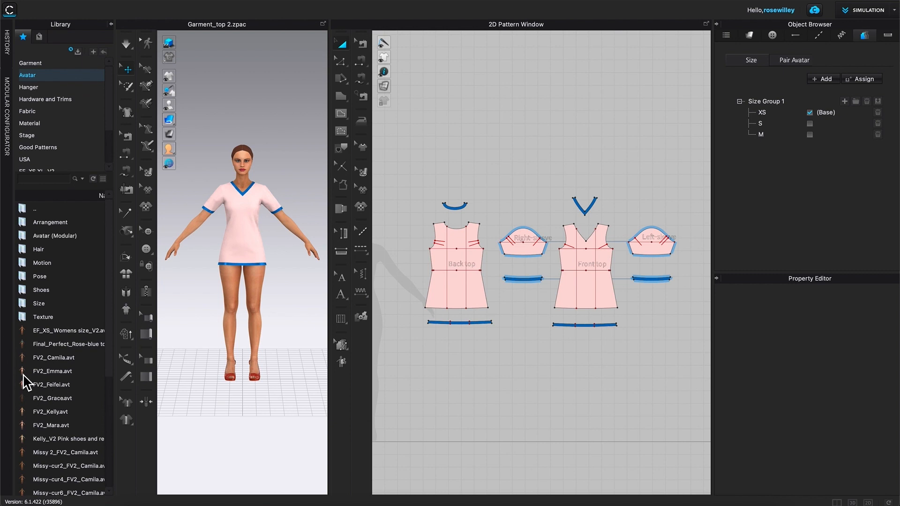
mouse_move(69, 365)
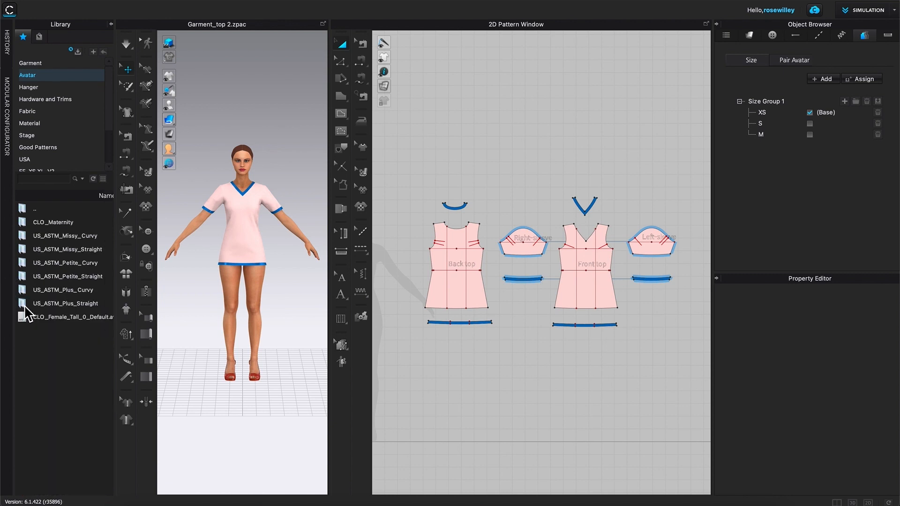
mouse_move(109, 264)
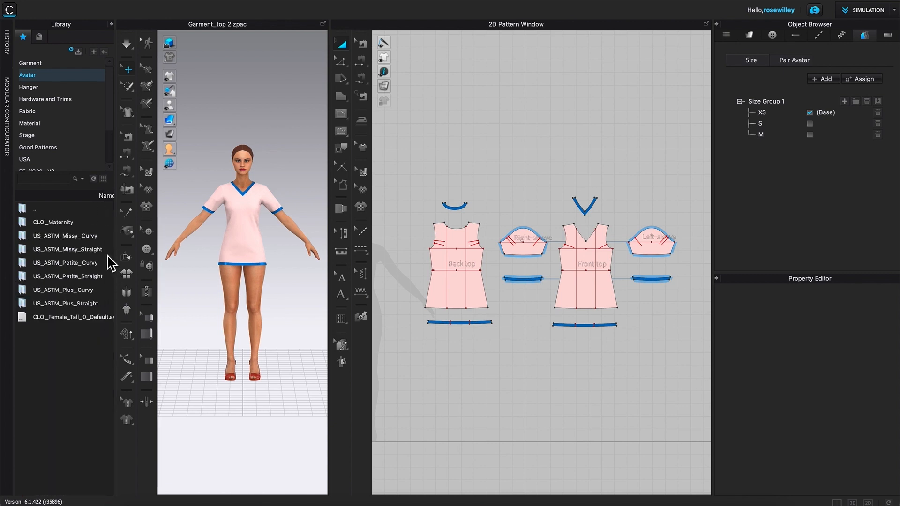
mouse_move(48, 224)
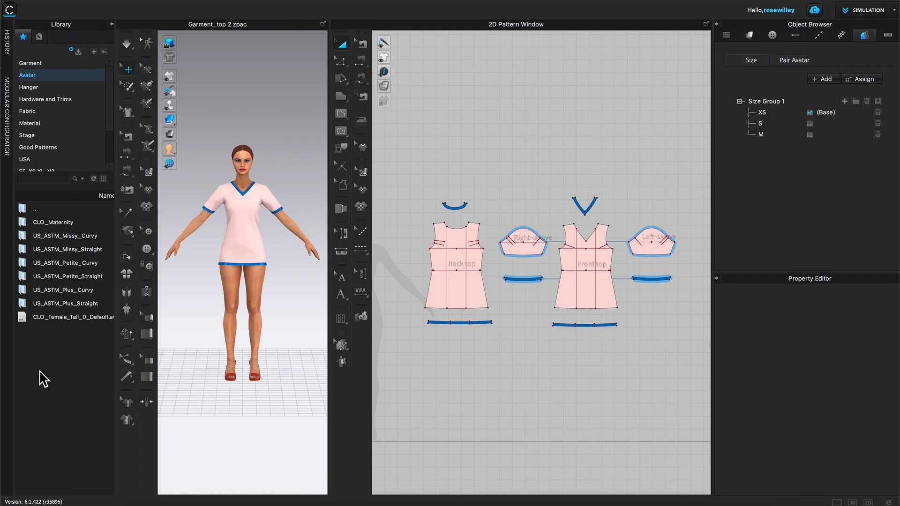
mouse_move(50, 369)
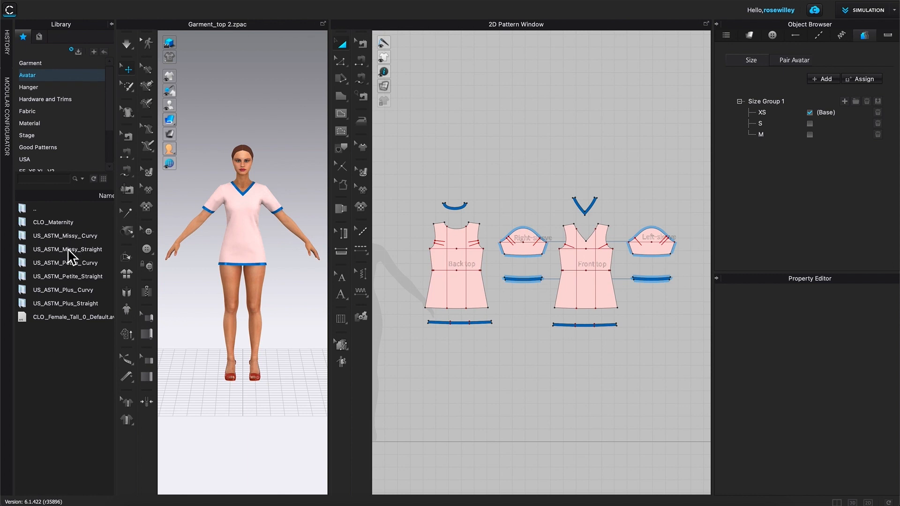
mouse_move(57, 274)
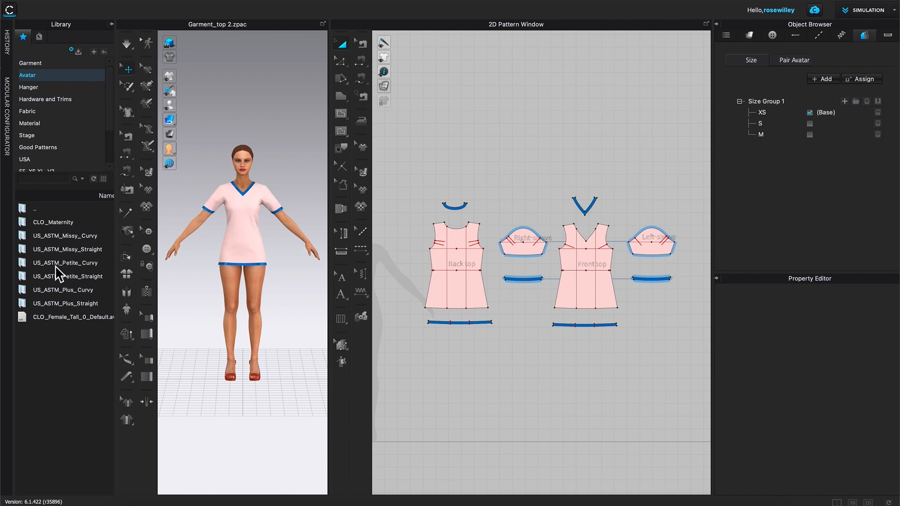
mouse_move(55, 249)
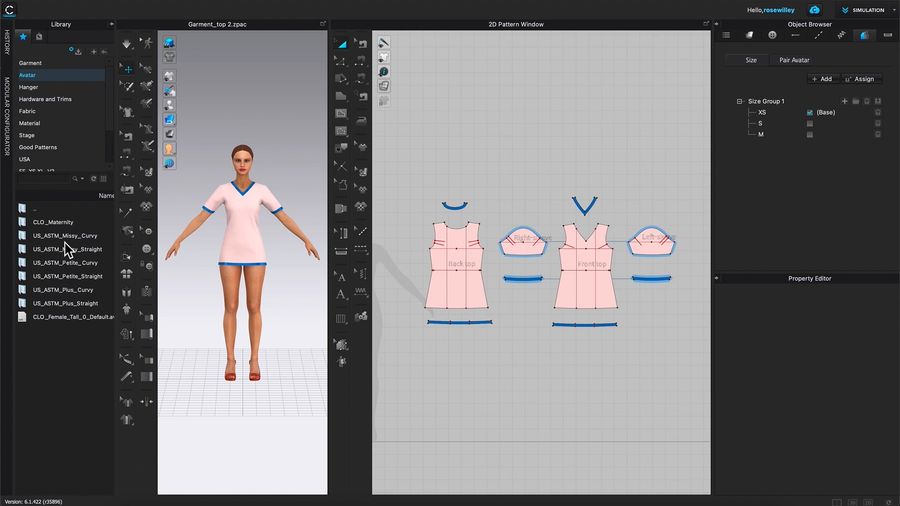
Open the US_ASTM_Missy_Curvy avatar folder in the library
click(65, 235)
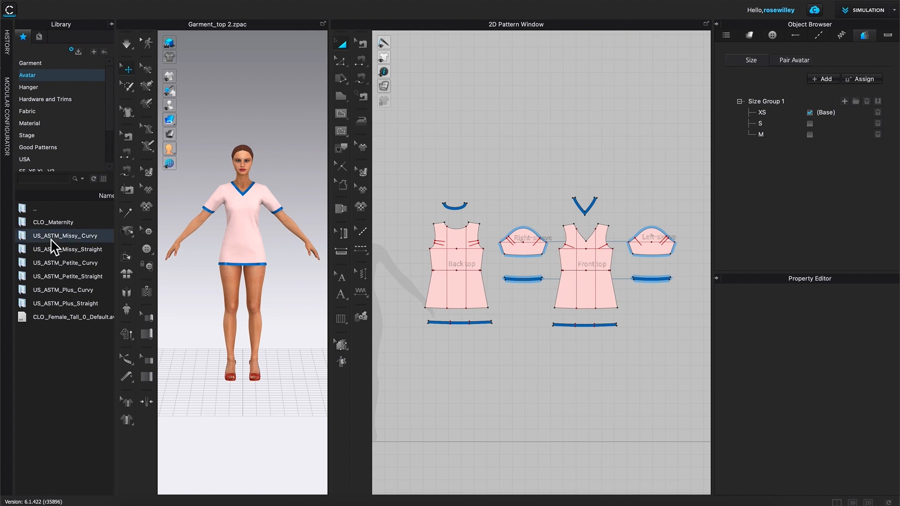
double_click(65, 236)
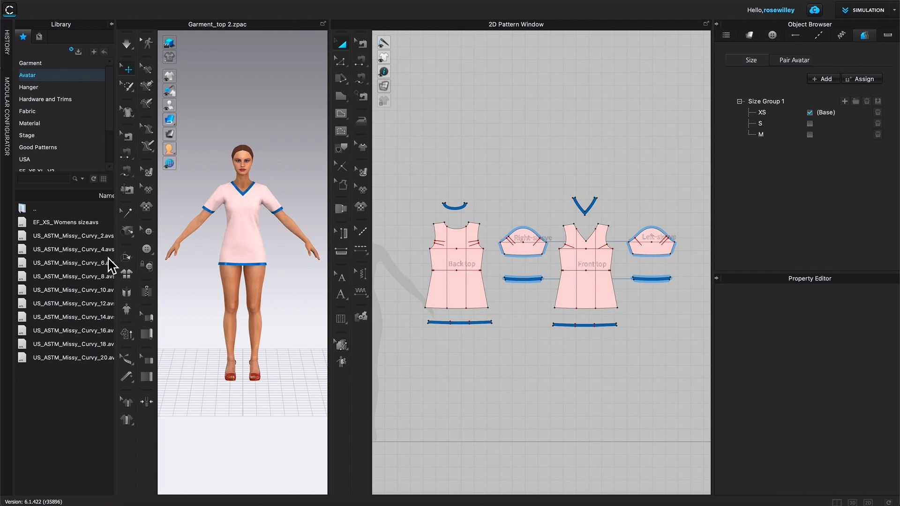
mouse_move(69, 273)
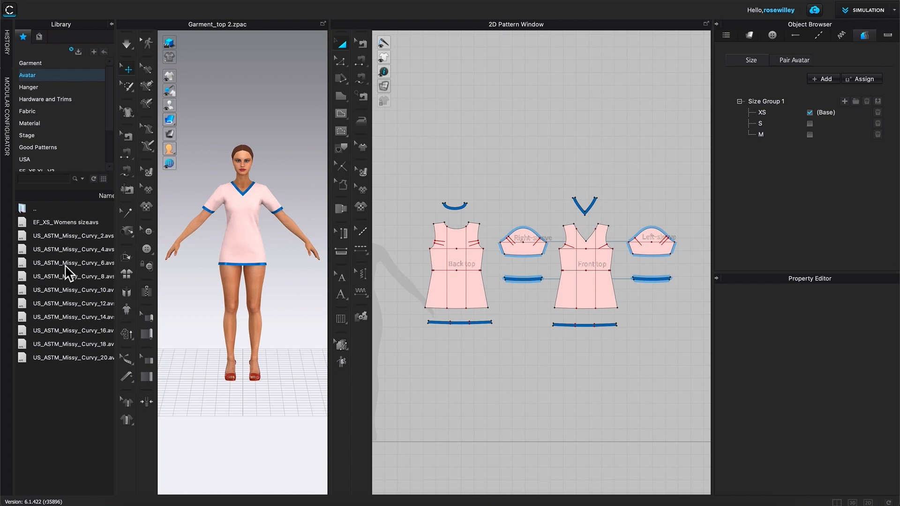
Apply US_ASTM_Missy_Curvy_6.avs to the avatar
click(73, 263)
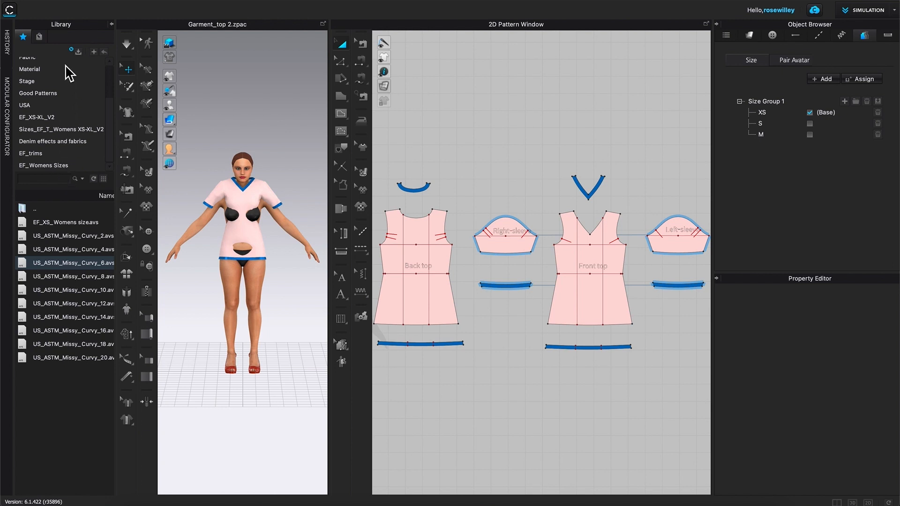
mouse_move(64, 179)
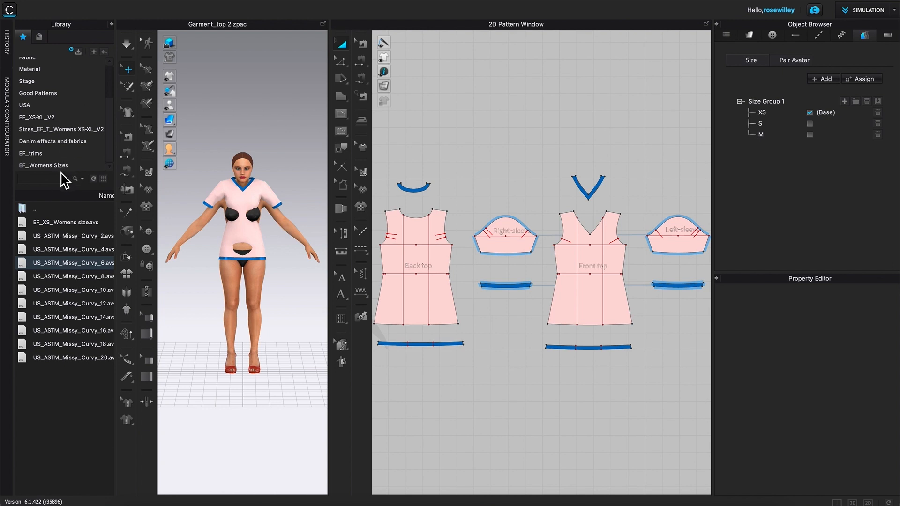
mouse_move(315, 449)
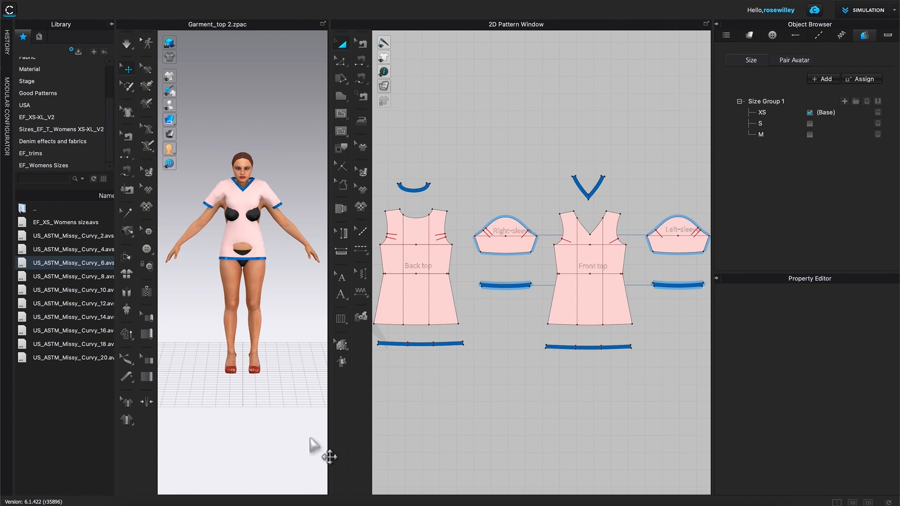
mouse_move(255, 347)
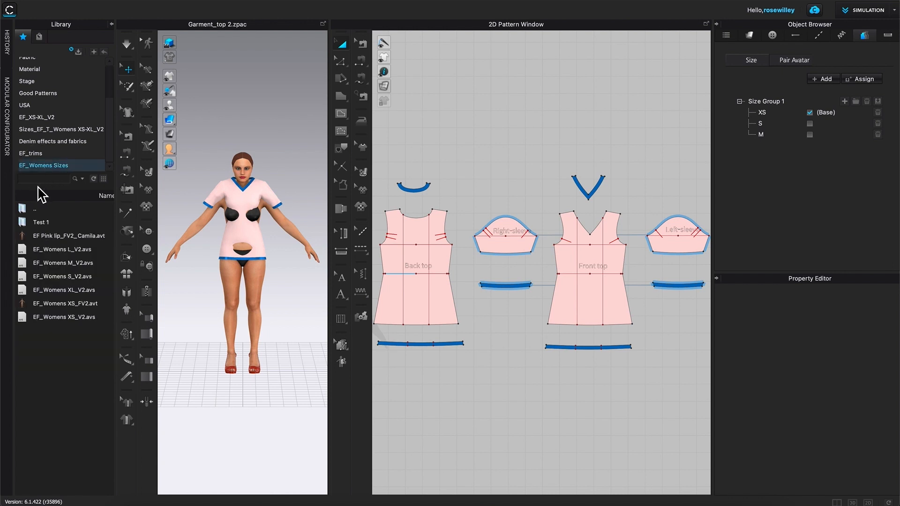
mouse_move(46, 393)
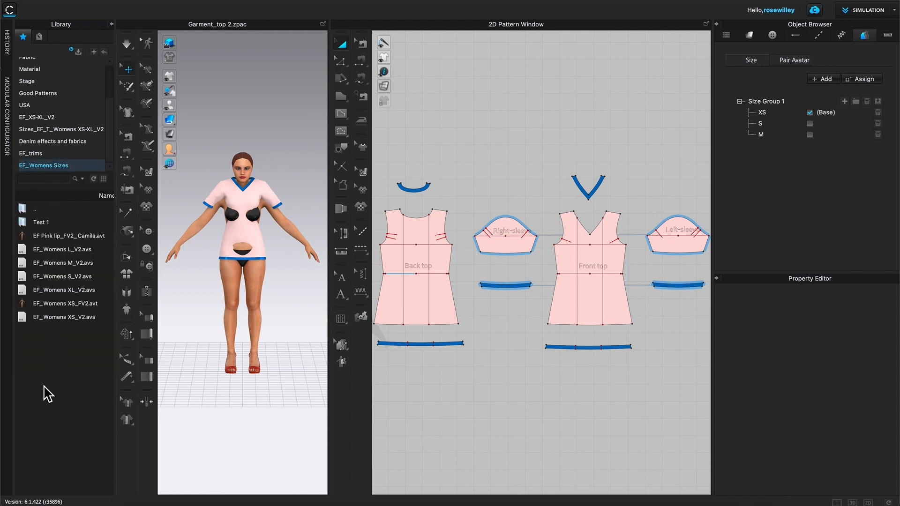
mouse_move(46, 378)
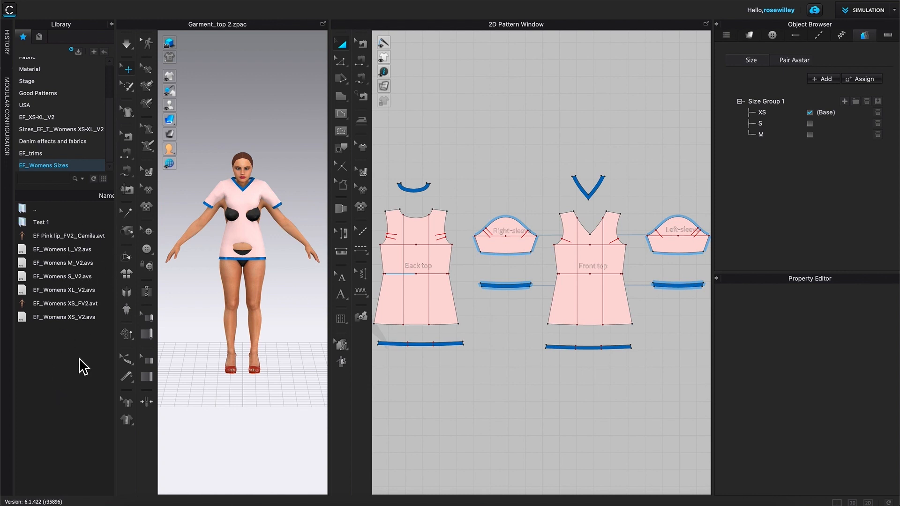
mouse_move(63, 394)
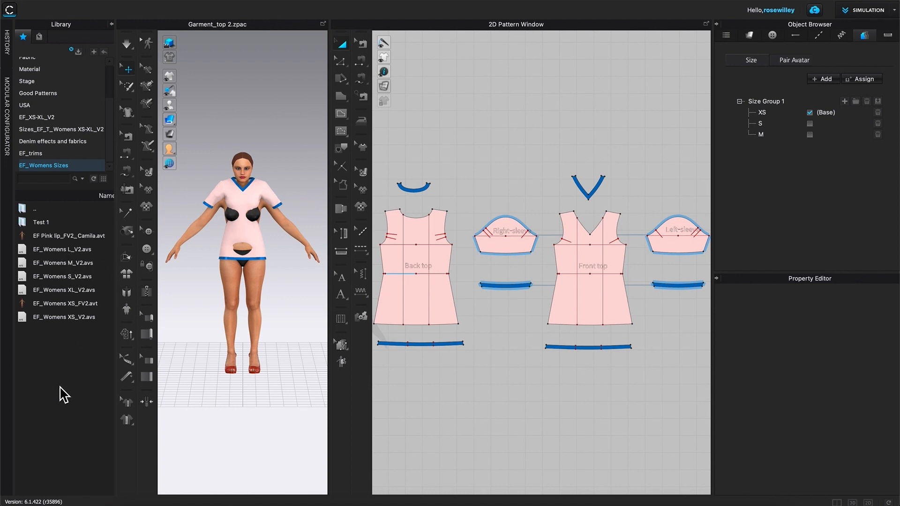
mouse_move(52, 428)
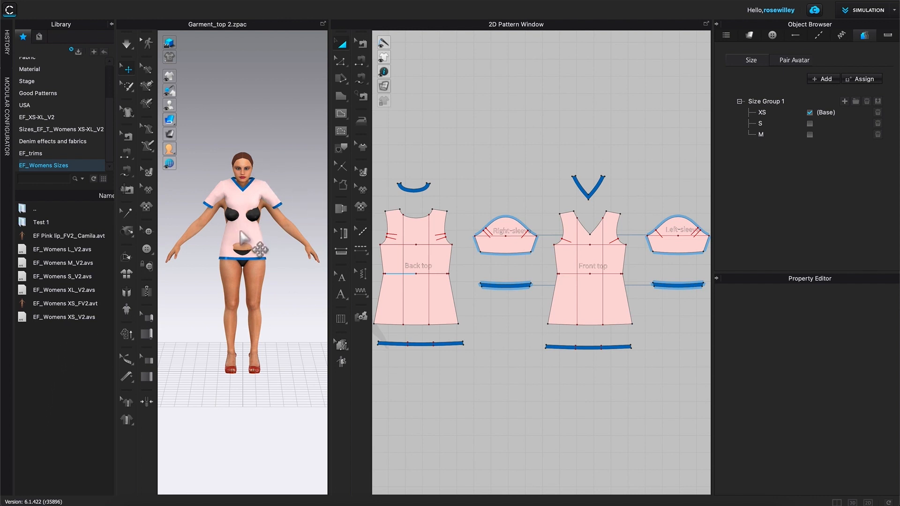
mouse_move(29, 328)
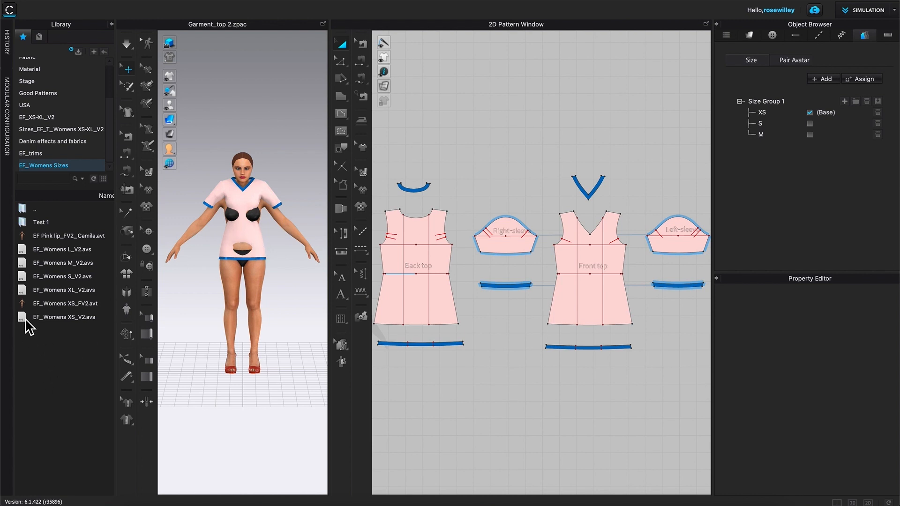
Load the EF_Womens XS_V2 avatar from the library
click(63, 317)
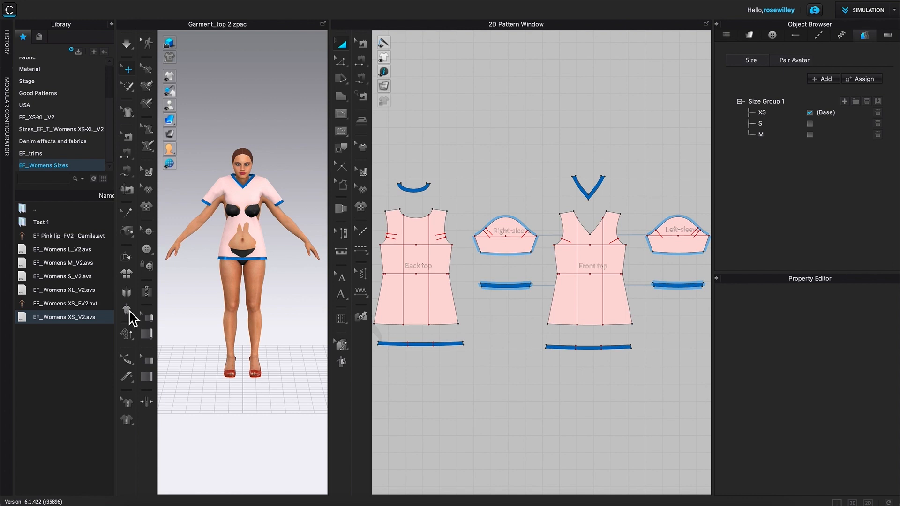
mouse_move(131, 320)
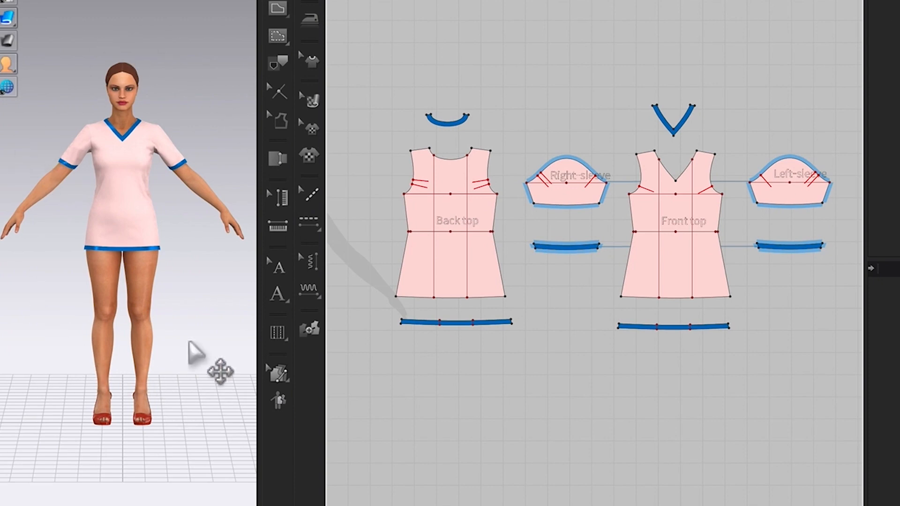
mouse_move(120, 333)
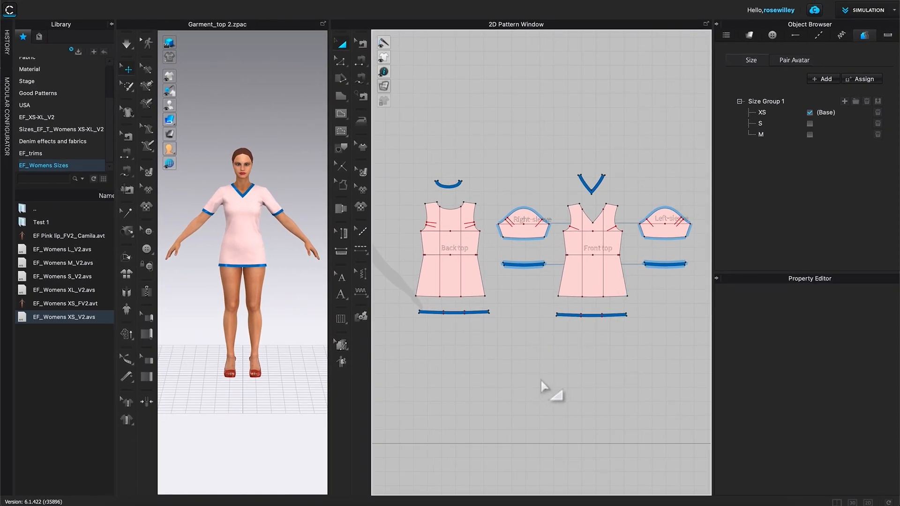
Select all of the top's pattern pieces for assignment to Size Group 1
key(ctrl+a)
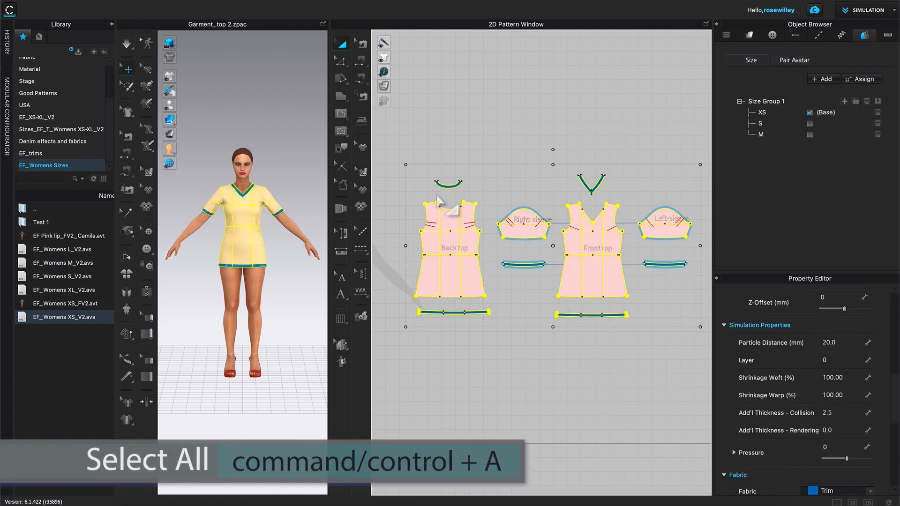
mouse_move(464, 402)
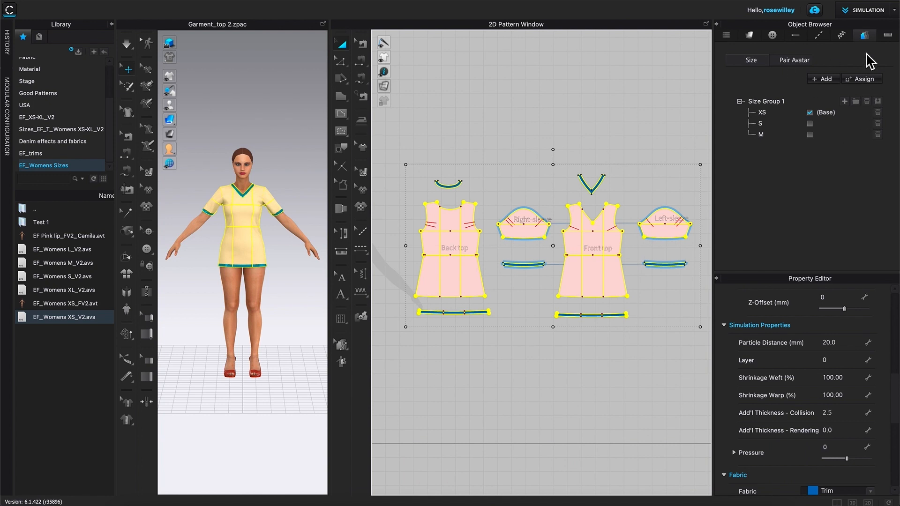
mouse_move(872, 90)
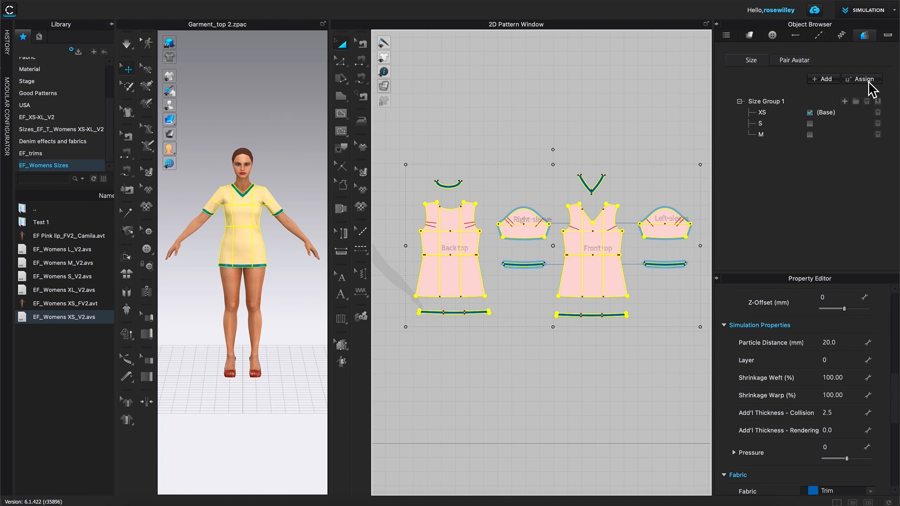
mouse_move(887, 112)
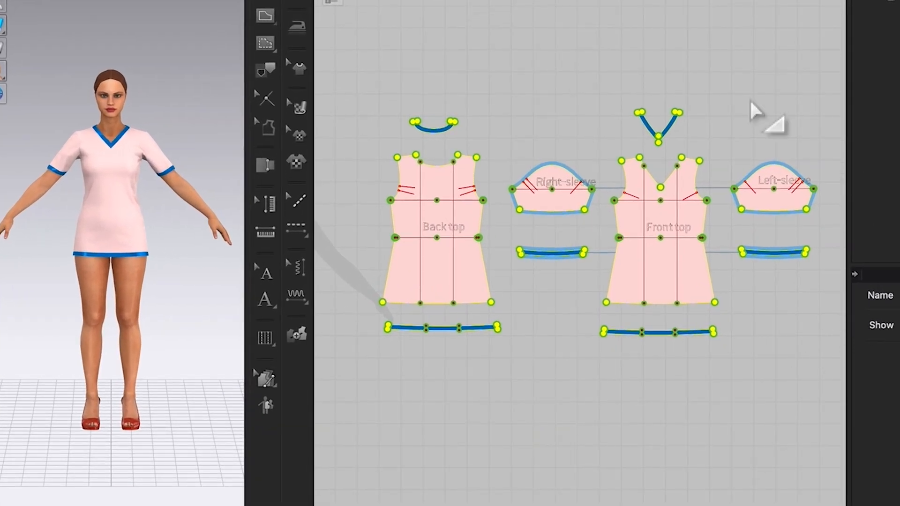
mouse_move(789, 391)
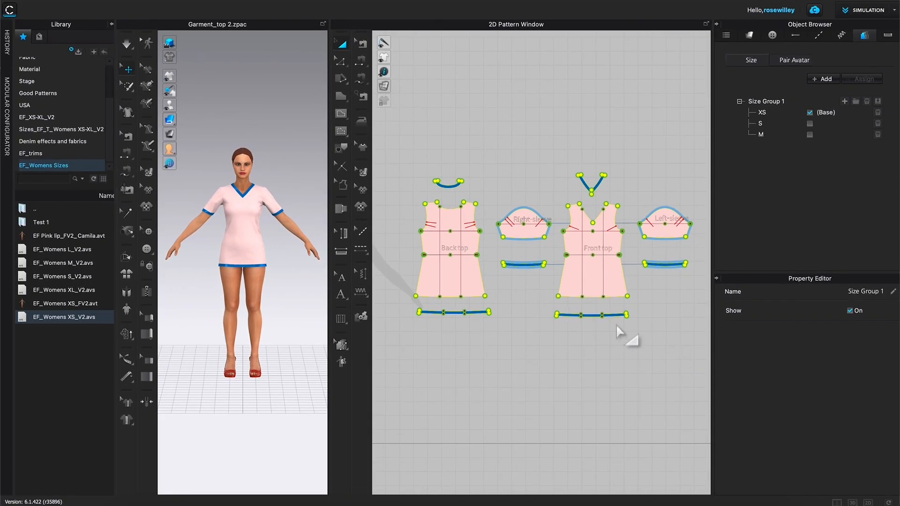
mouse_move(350, 379)
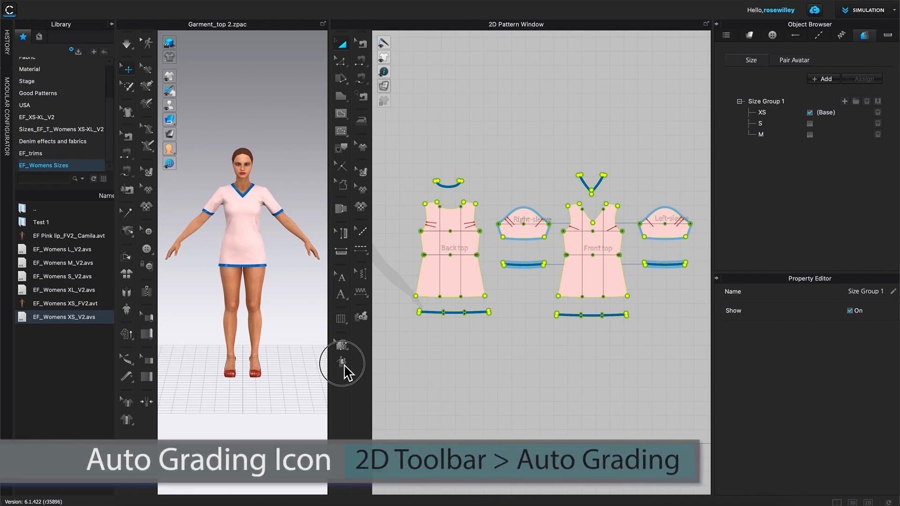
Run Auto Grading on the patterns with Maintain Pattern Curvature at 100%
click(341, 363)
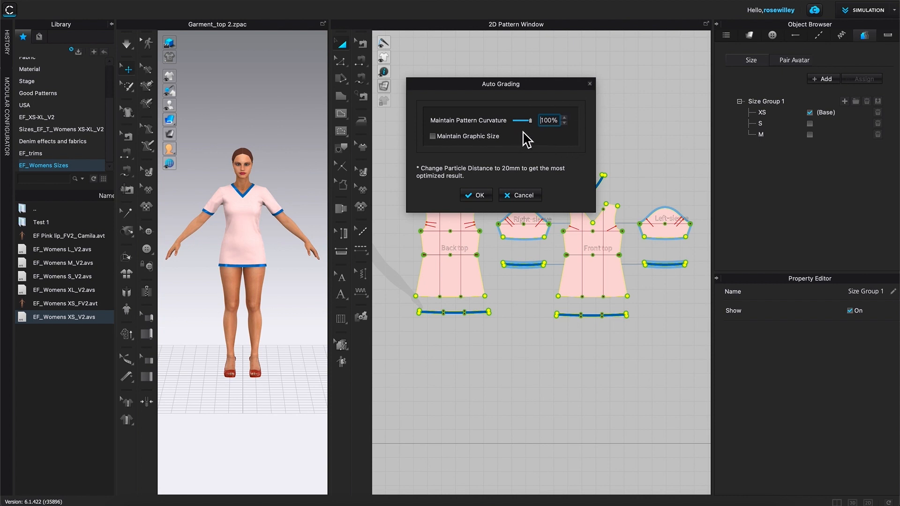
drag(500, 83, 542, 39)
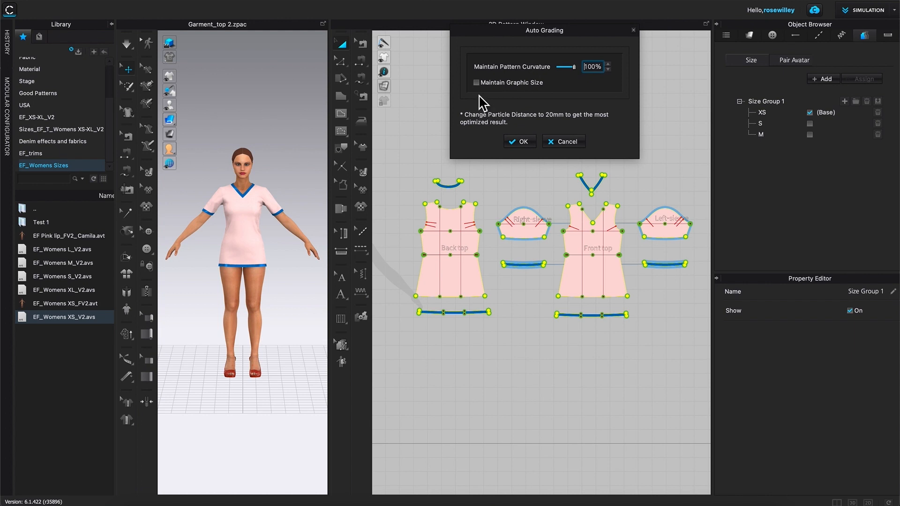
mouse_move(544, 102)
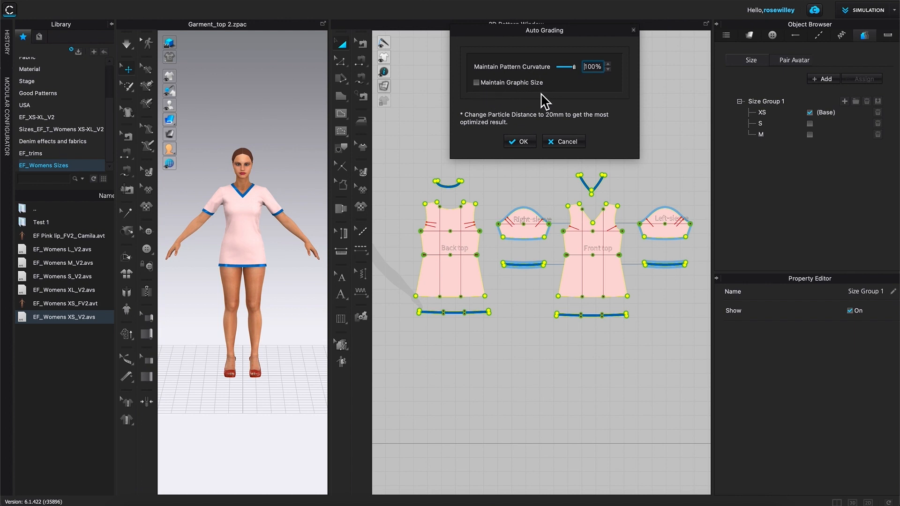
mouse_move(427, 200)
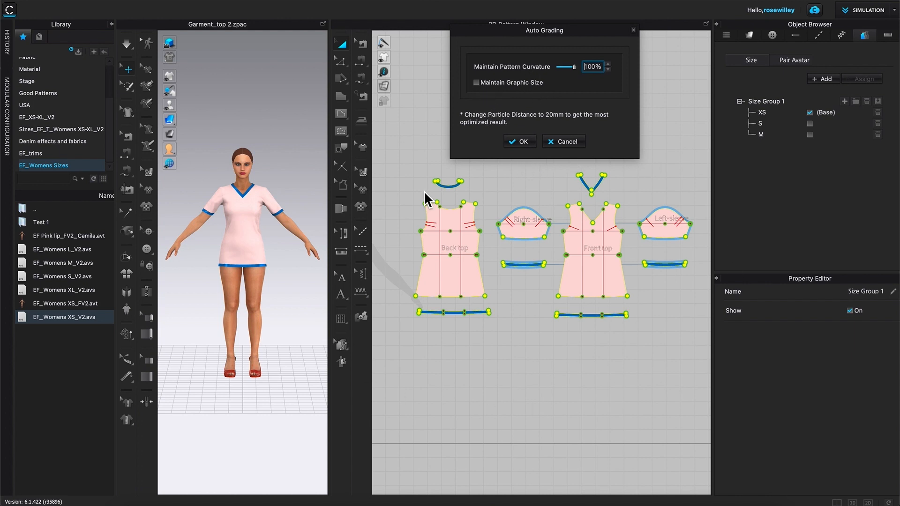
mouse_move(647, 135)
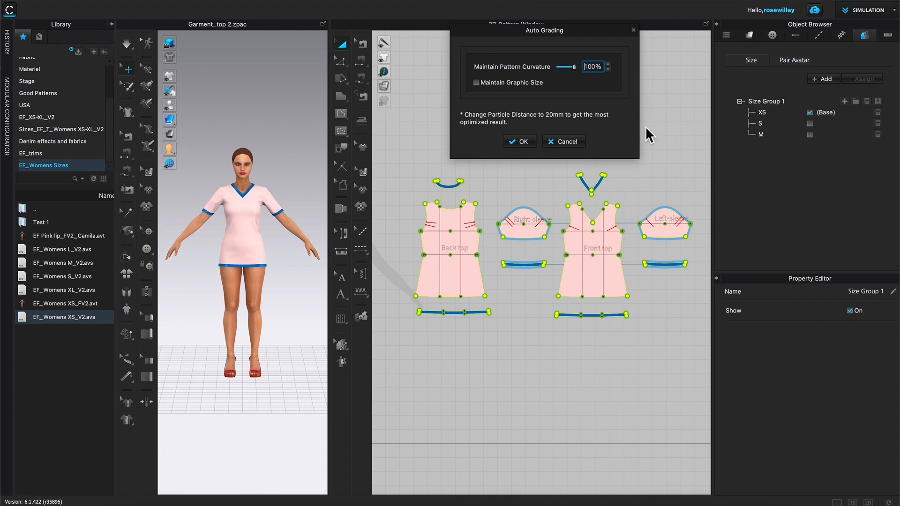
mouse_move(496, 115)
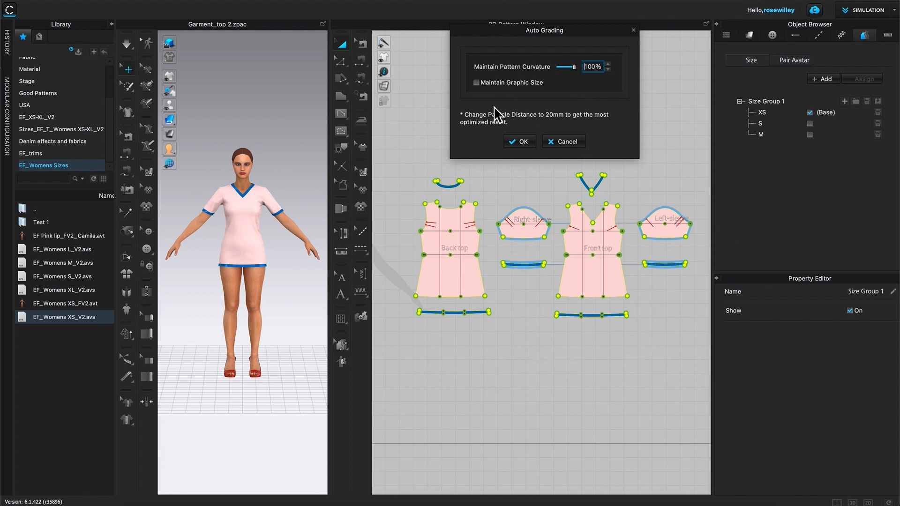
mouse_move(496, 106)
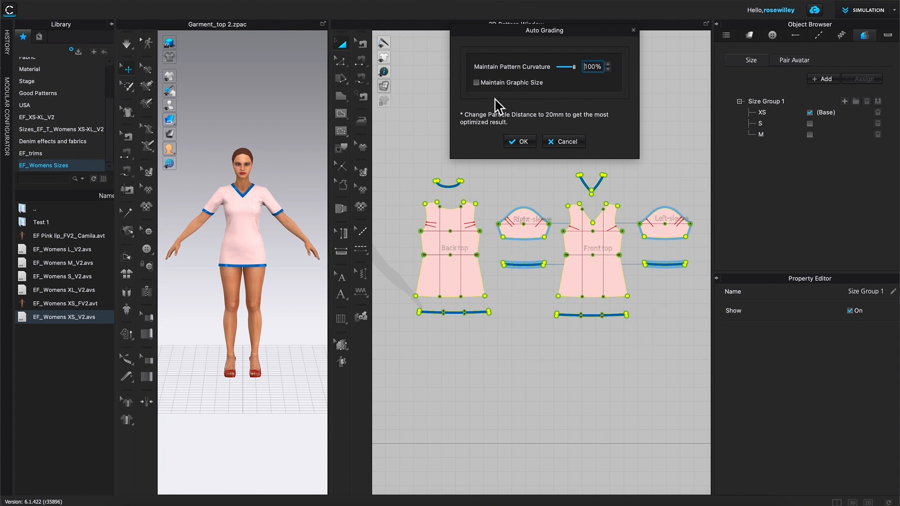
mouse_move(481, 136)
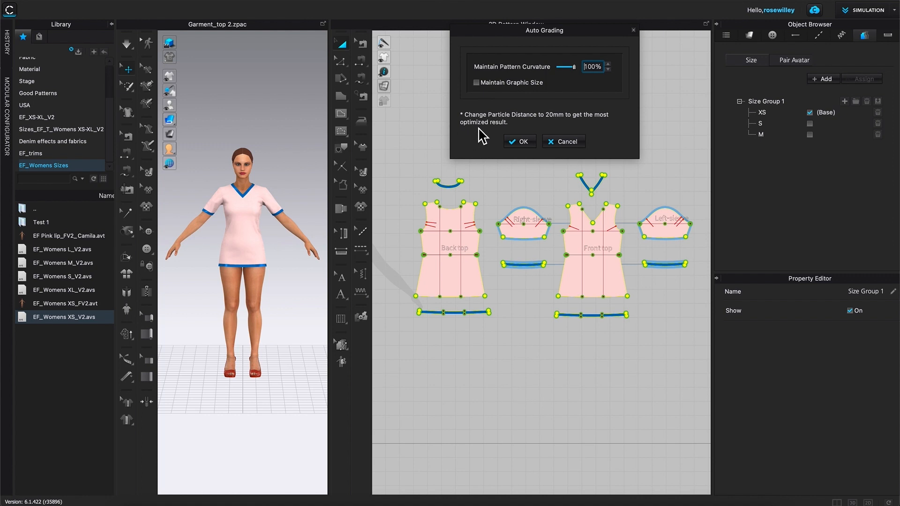
mouse_move(549, 130)
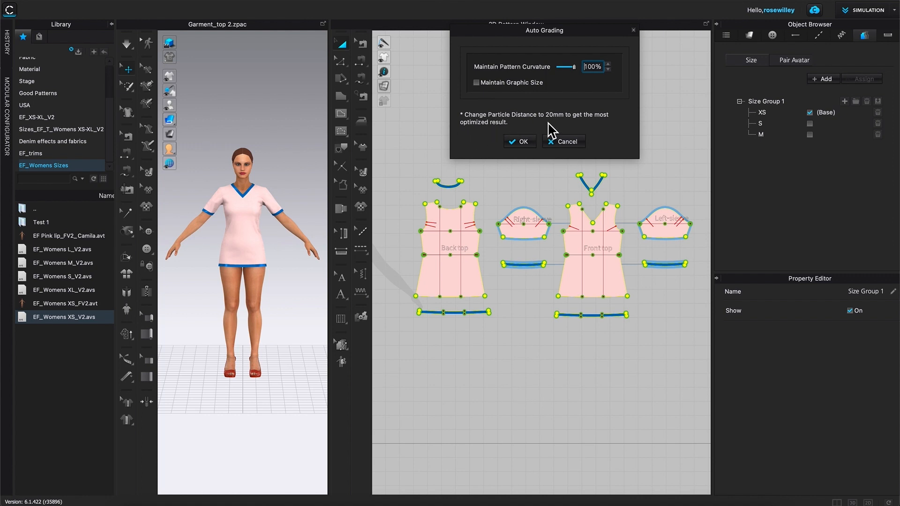
mouse_move(571, 132)
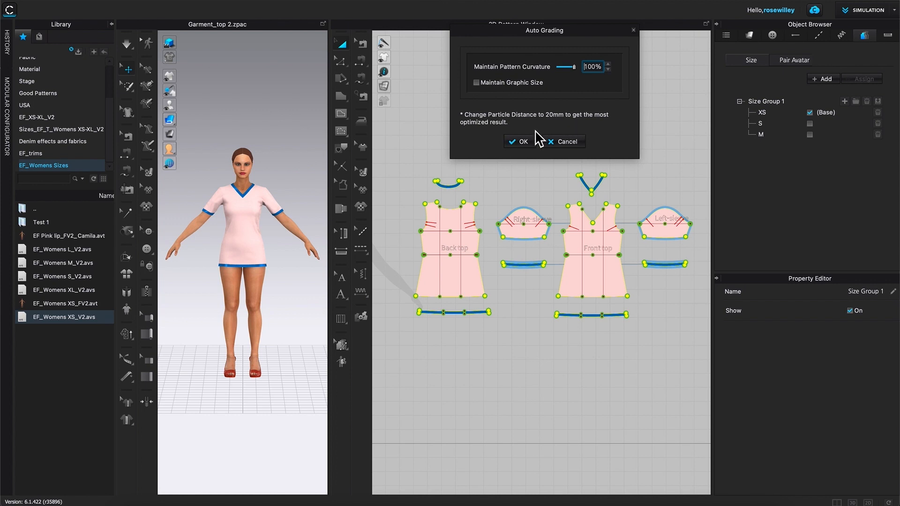
mouse_move(680, 127)
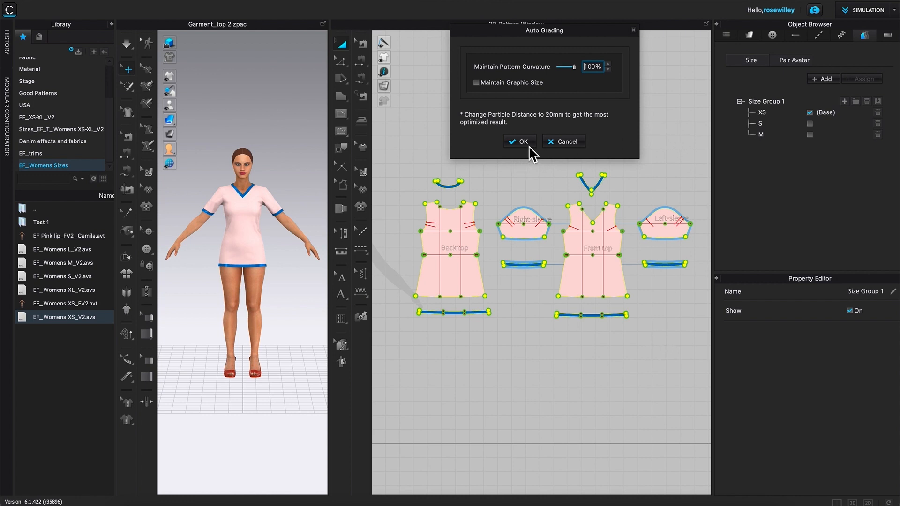
click(519, 141)
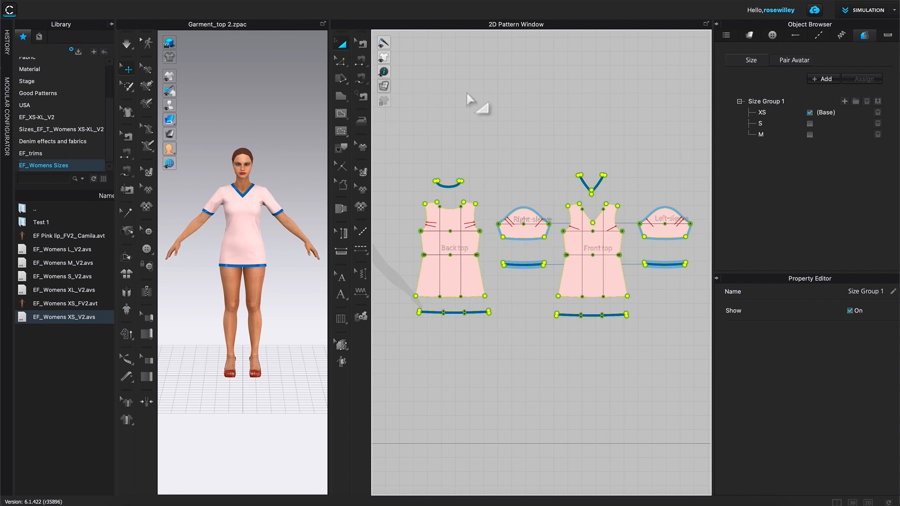
mouse_move(369, 383)
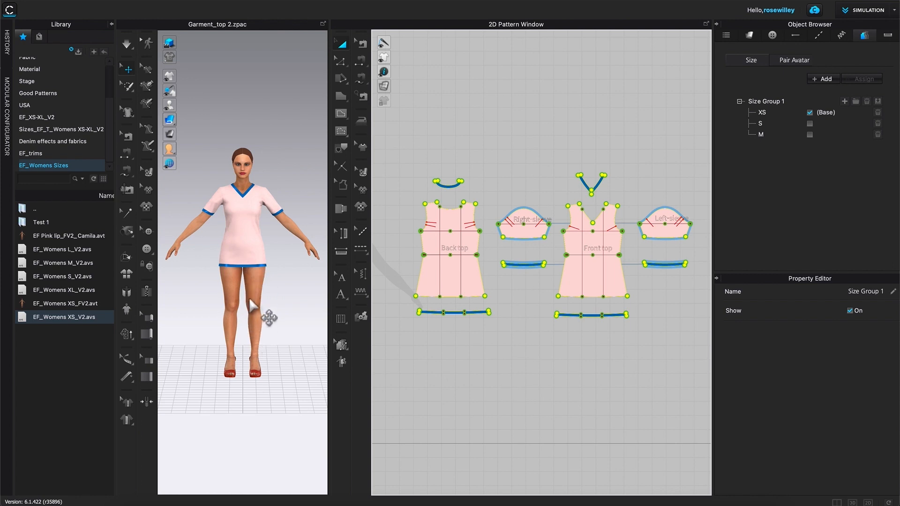
mouse_move(641, 400)
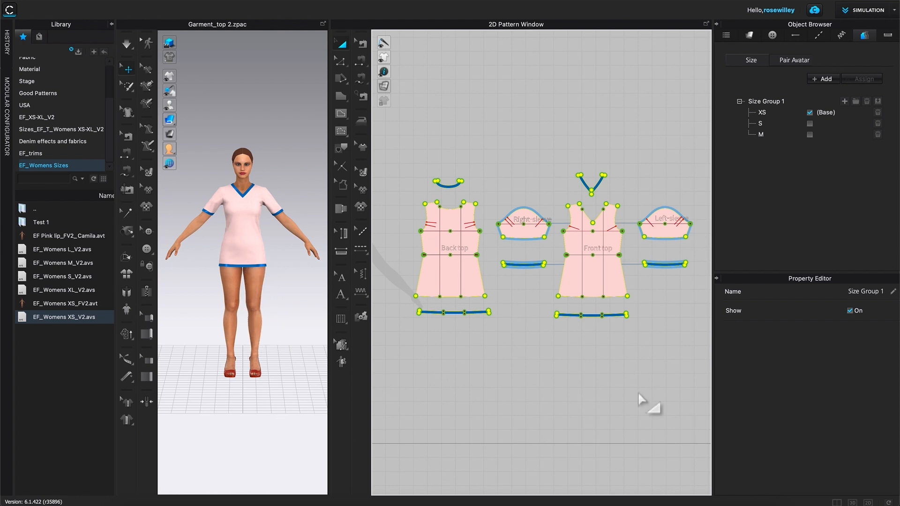
mouse_move(617, 175)
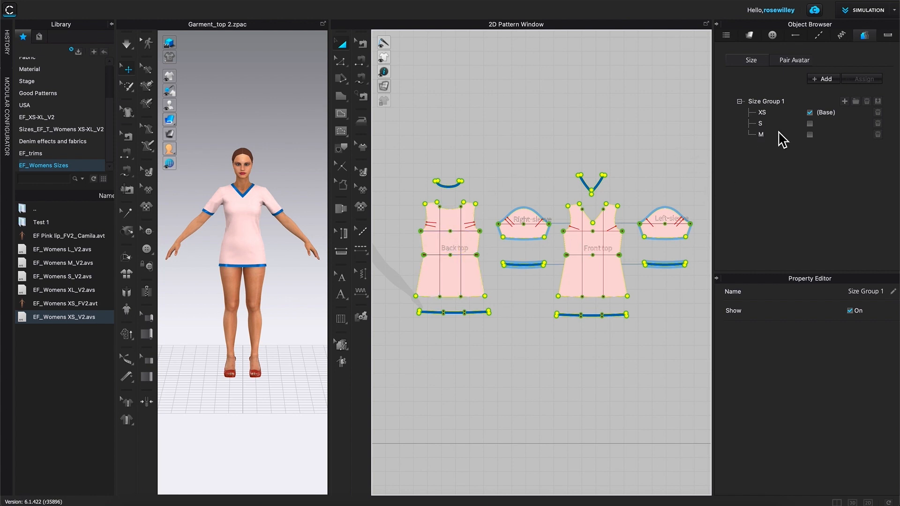
mouse_move(757, 134)
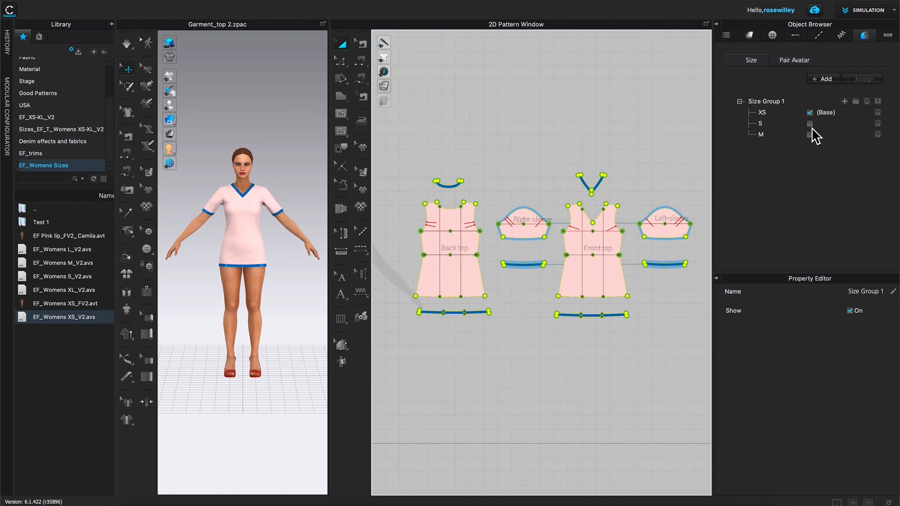
Tick S as the base size of Size Group 1
click(810, 123)
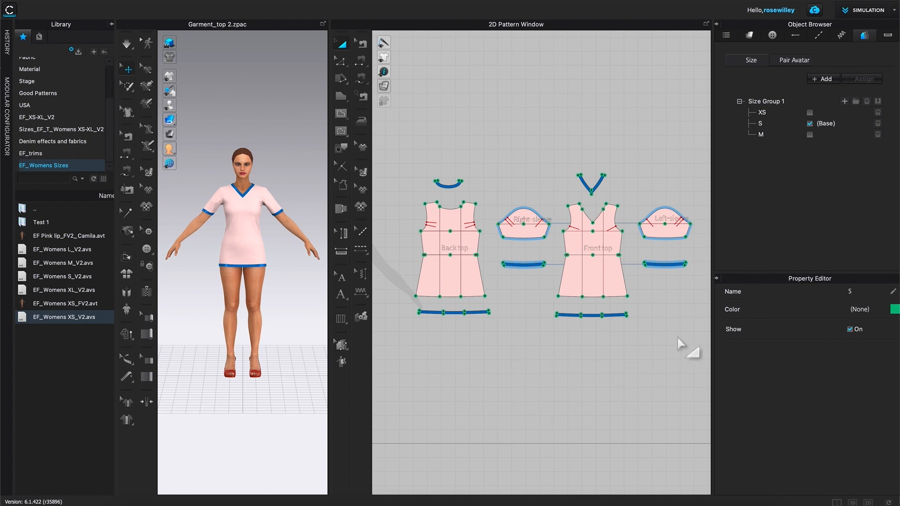
mouse_move(649, 342)
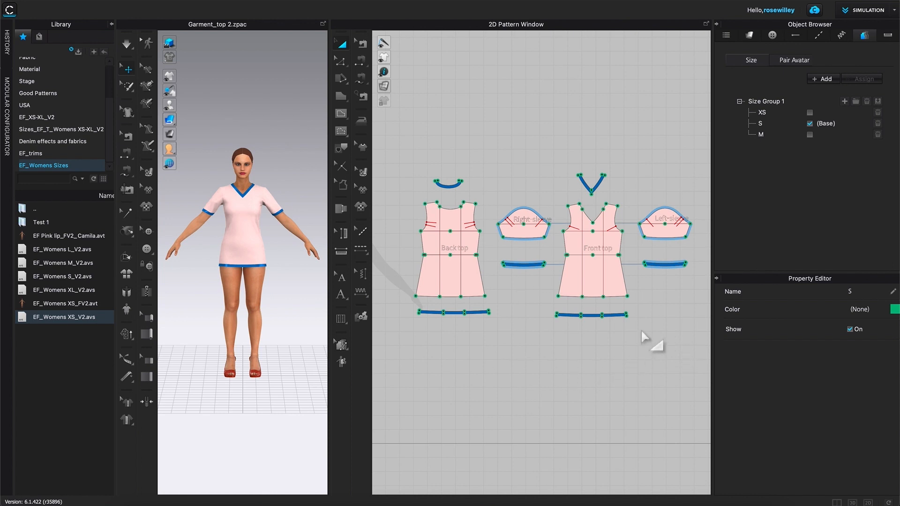
mouse_move(49, 393)
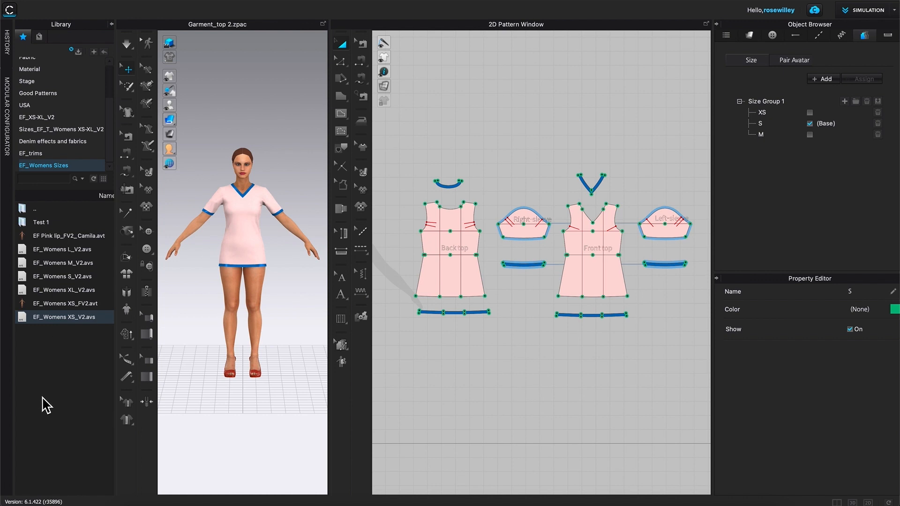
mouse_move(63, 370)
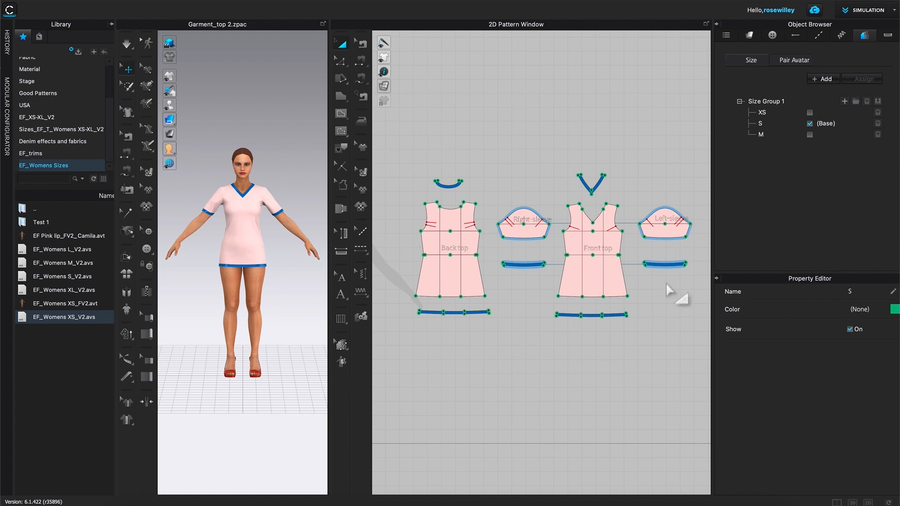
mouse_move(408, 375)
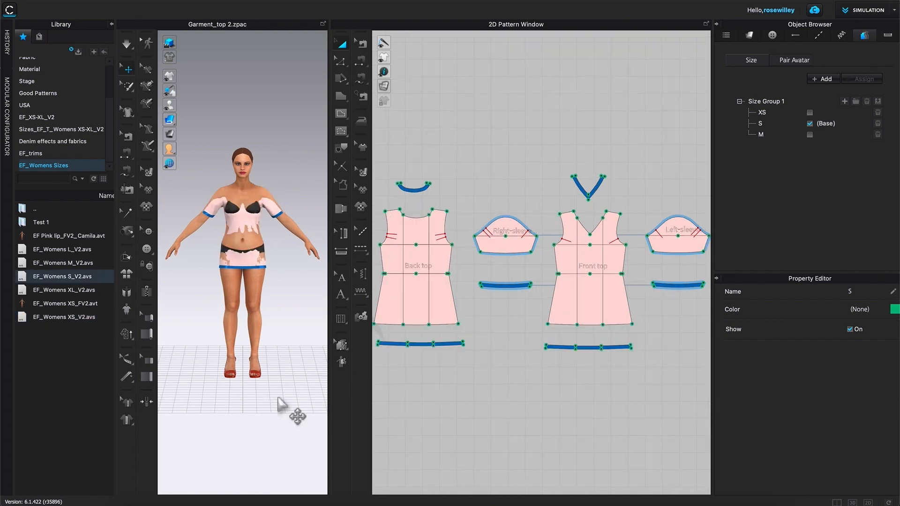
mouse_move(284, 365)
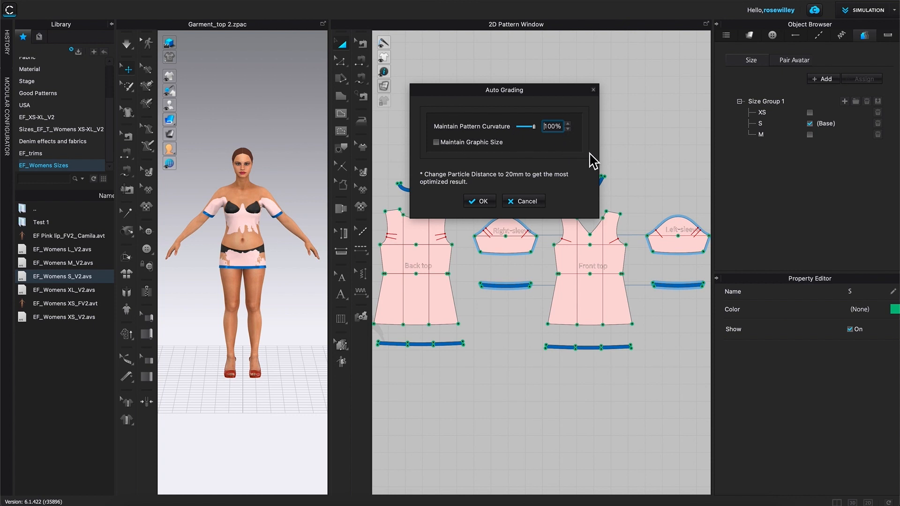
mouse_move(535, 160)
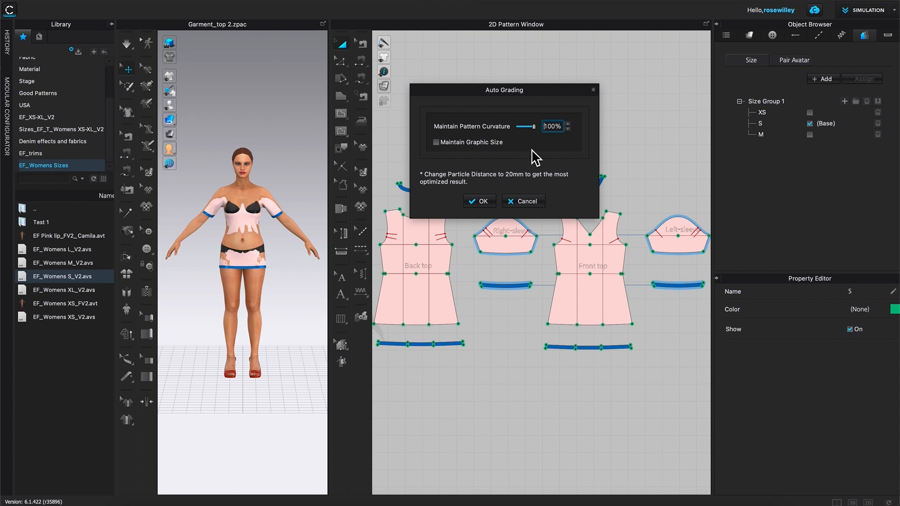
Confirm Auto Grading to size S with 100% pattern curvature
click(478, 201)
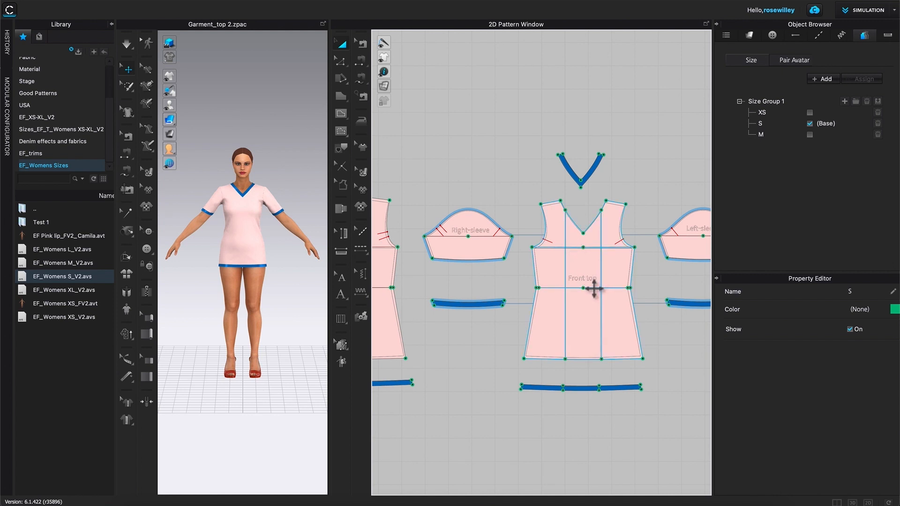
mouse_move(636, 272)
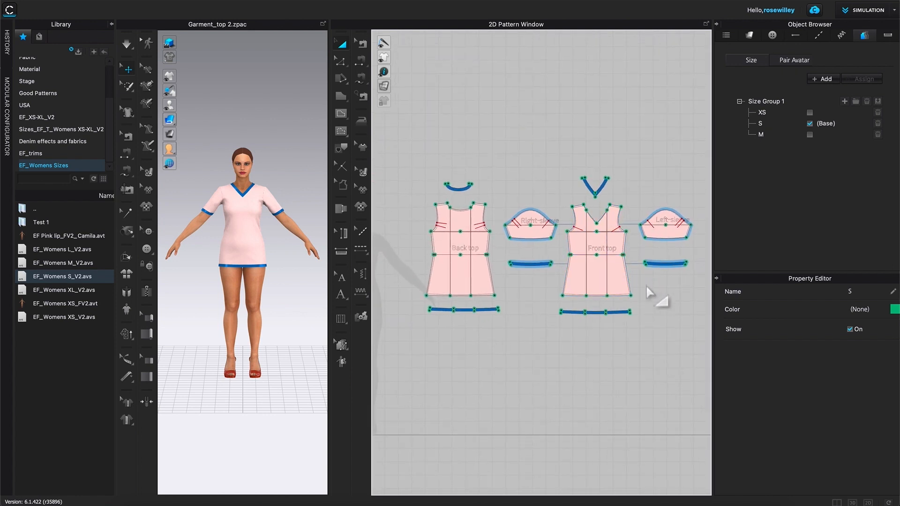
mouse_move(783, 162)
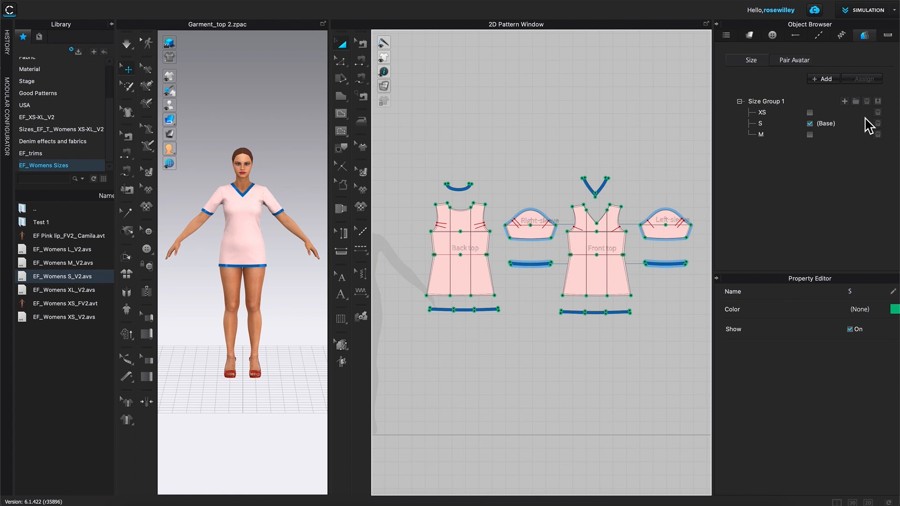
mouse_move(820, 146)
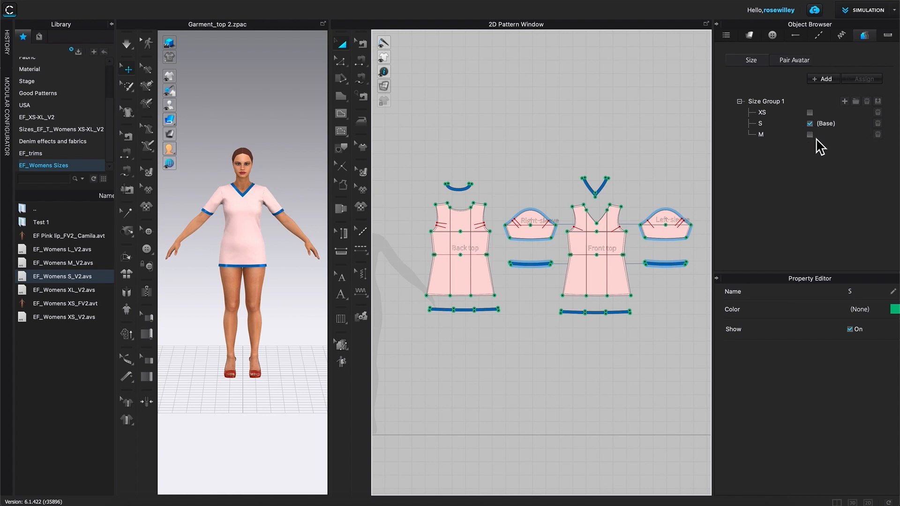
Tick M as the base size in Size Group 1
click(809, 135)
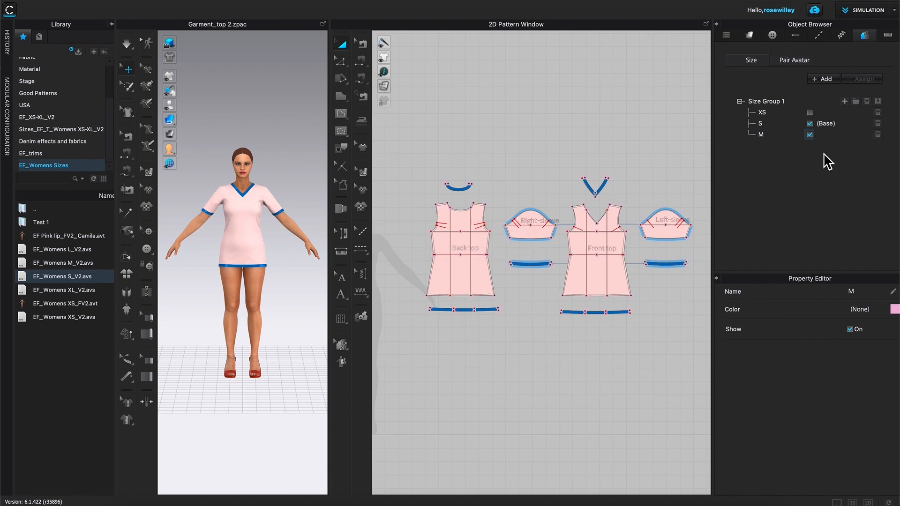
click(810, 135)
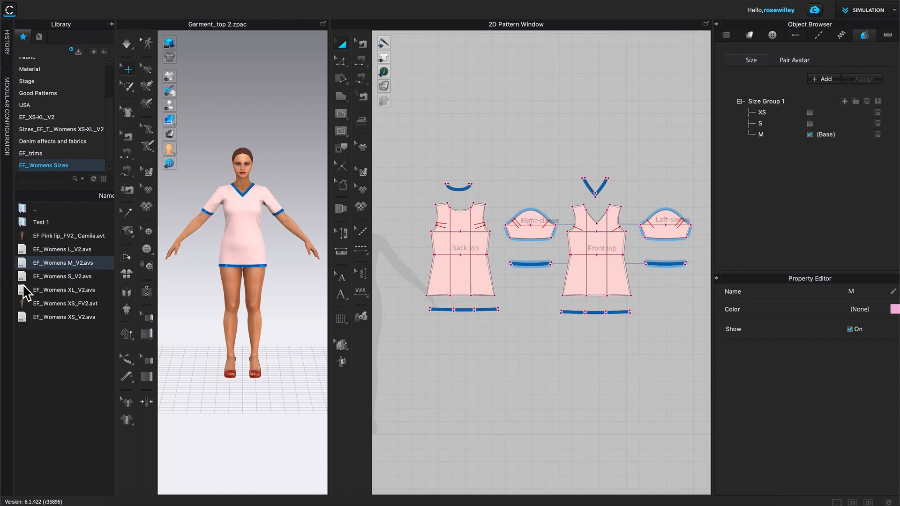
mouse_move(230, 384)
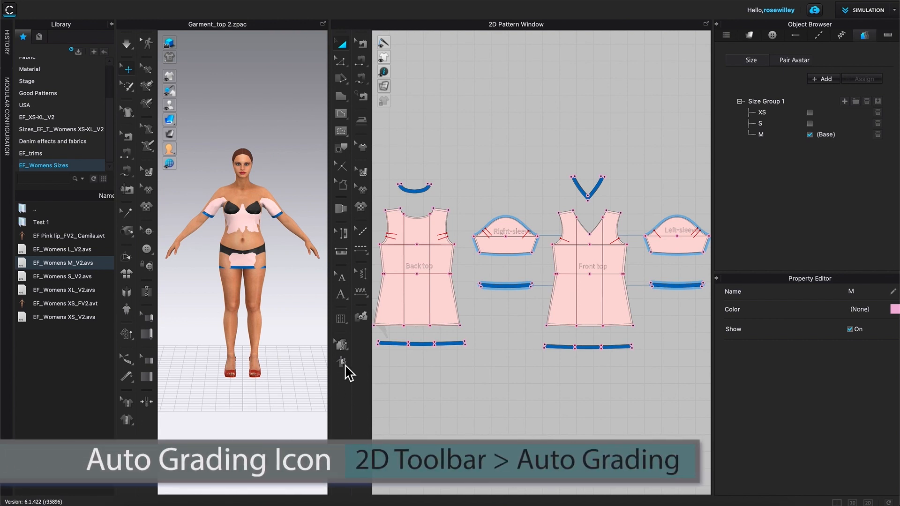
Run Auto Grading to size M, keeping pattern curvature at 100%
click(342, 362)
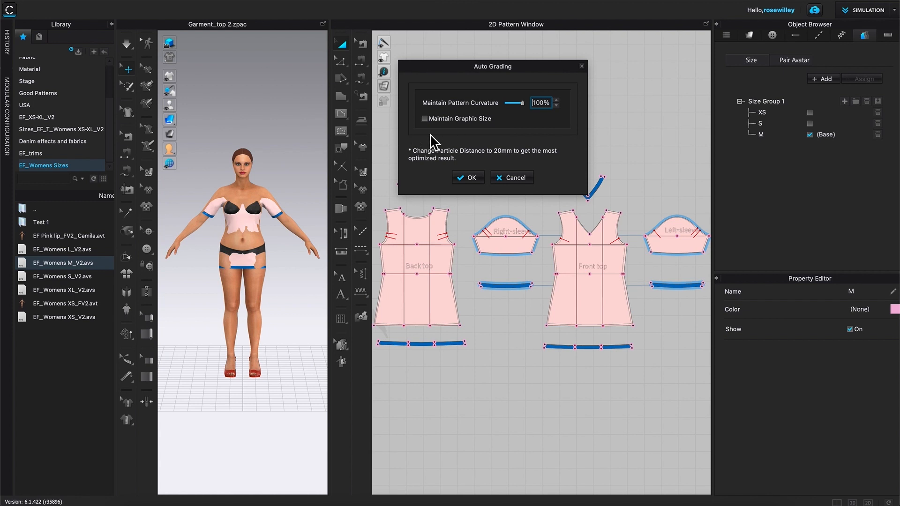
mouse_move(539, 133)
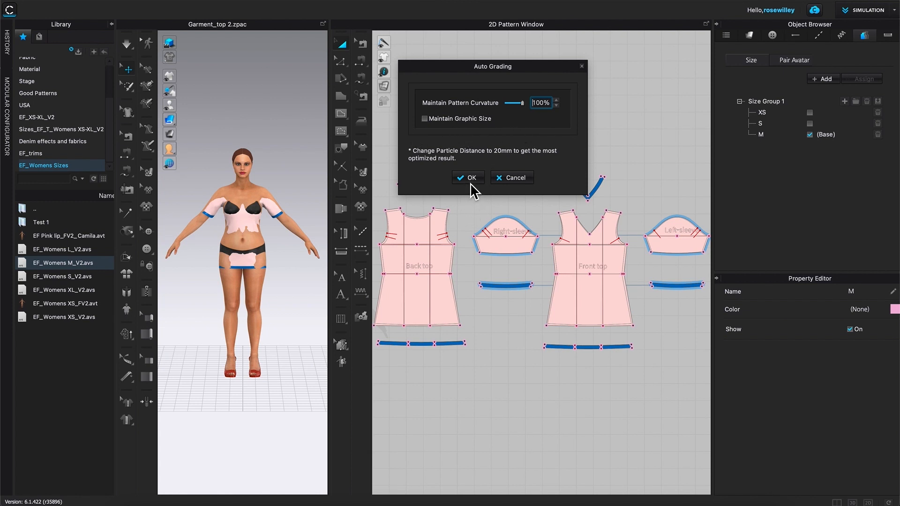
click(468, 177)
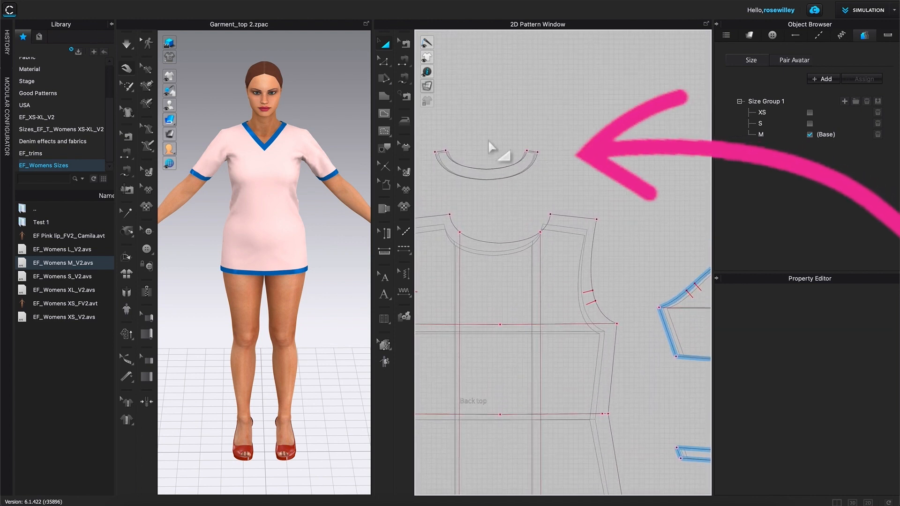
Let the simulation settle and inspect the graded neckband and back outlines in 2D
click(498, 163)
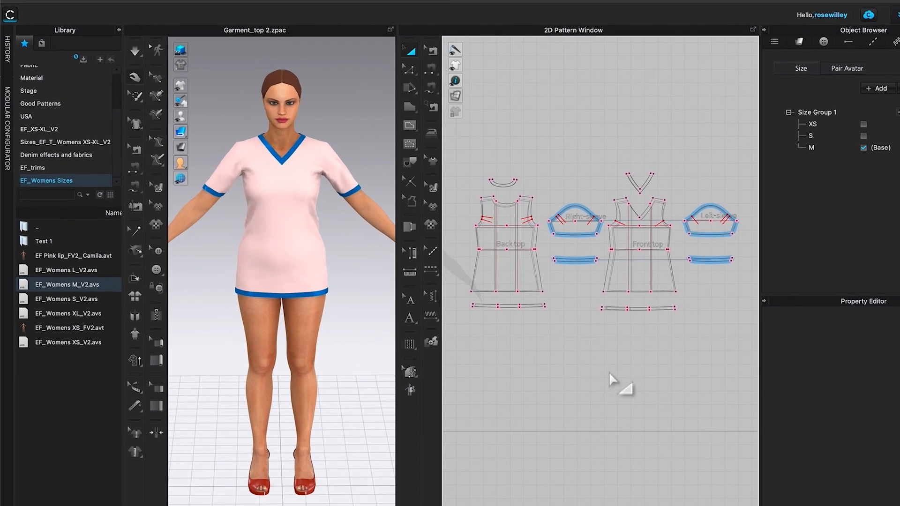
Save the garment as Garment Top 2_XS-M in the Graded Top 2_XS-M folder
click(232, 8)
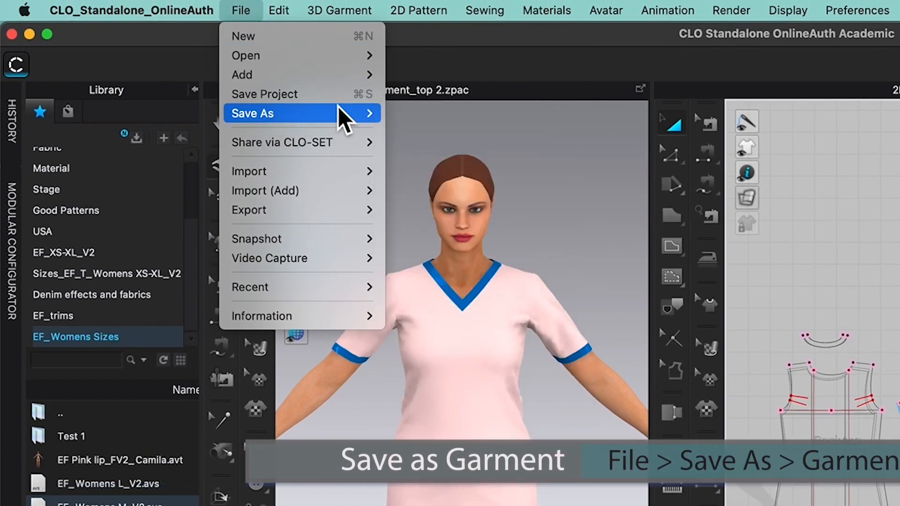
mouse_move(253, 113)
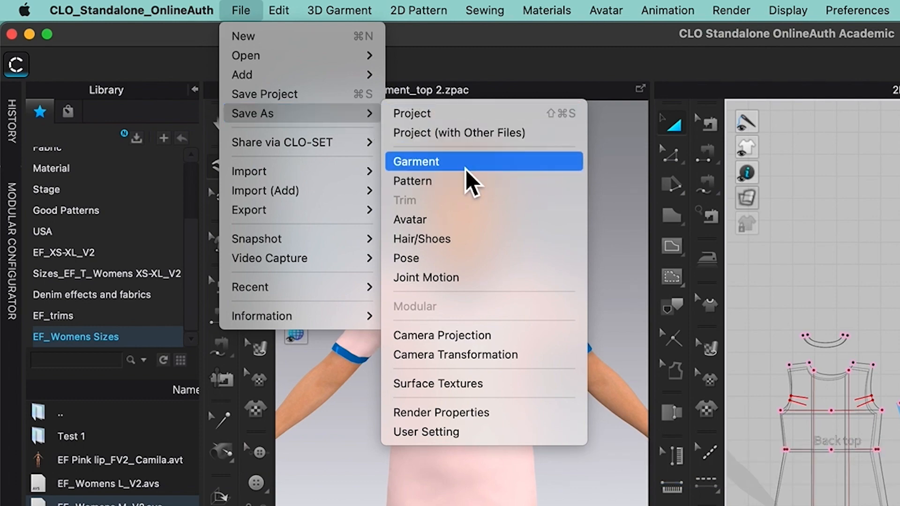
click(416, 161)
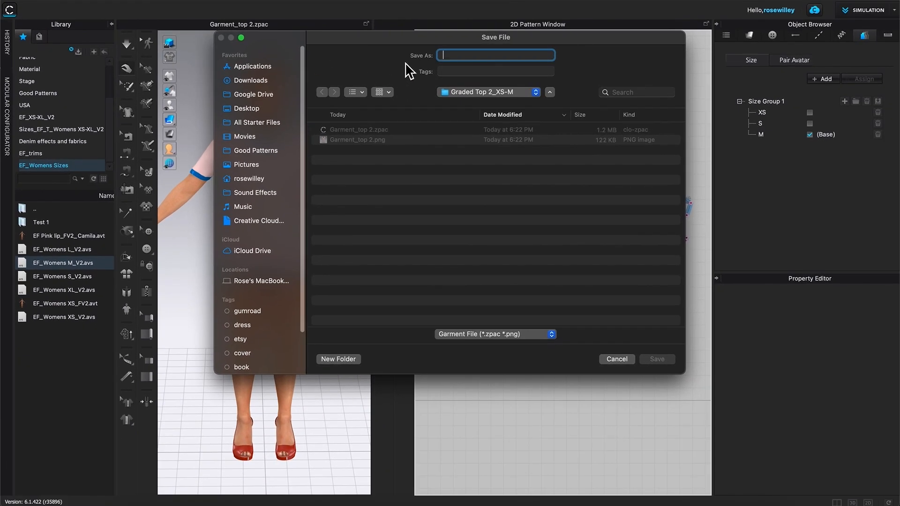
mouse_move(455, 59)
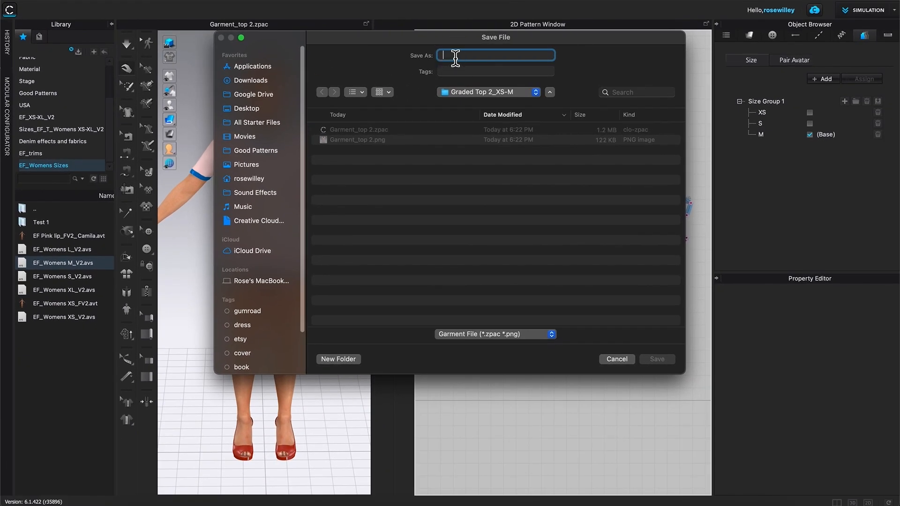
text(Garment Top 2)
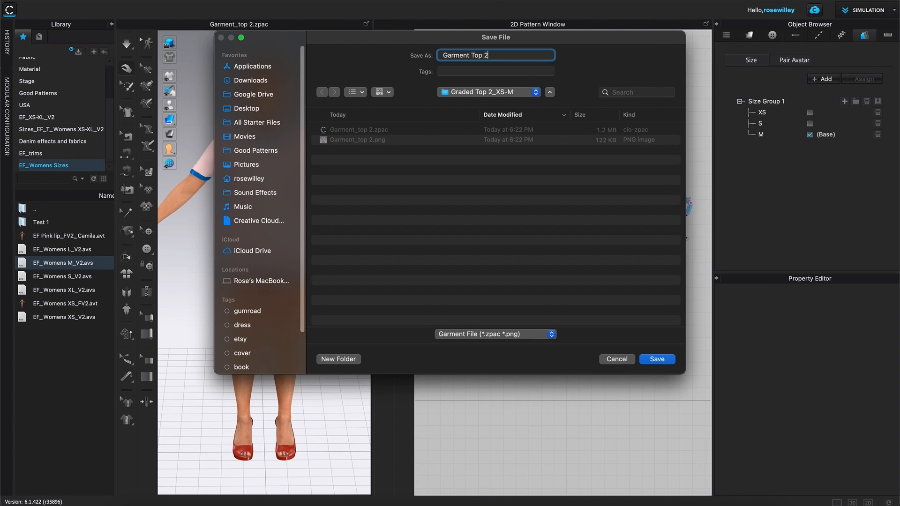
text(_X)
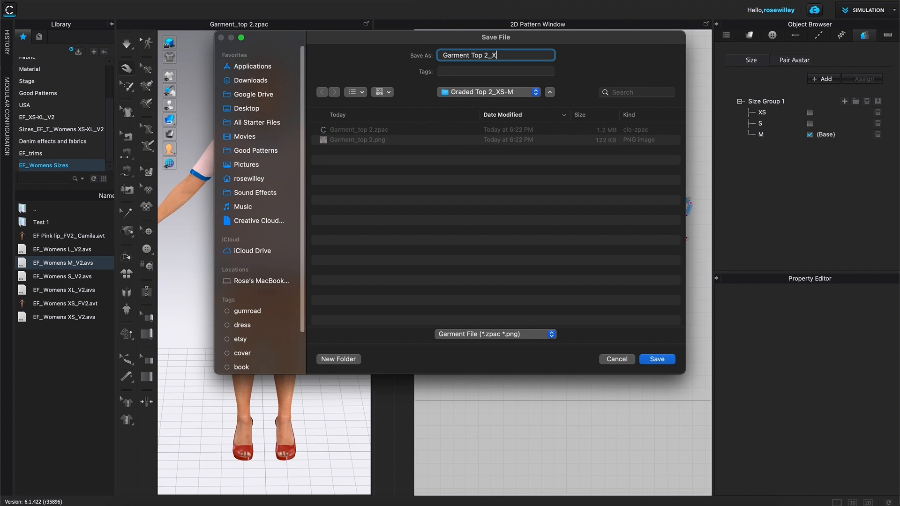
text(S-M)
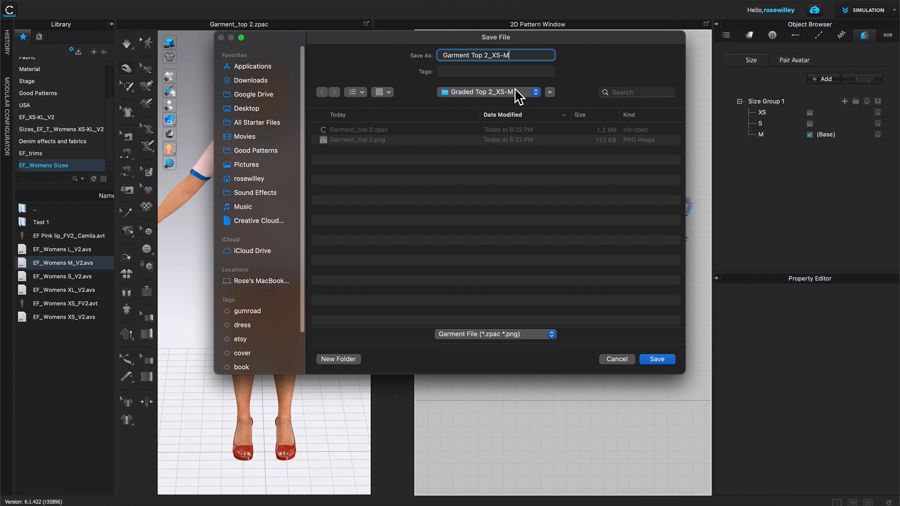
mouse_move(395, 158)
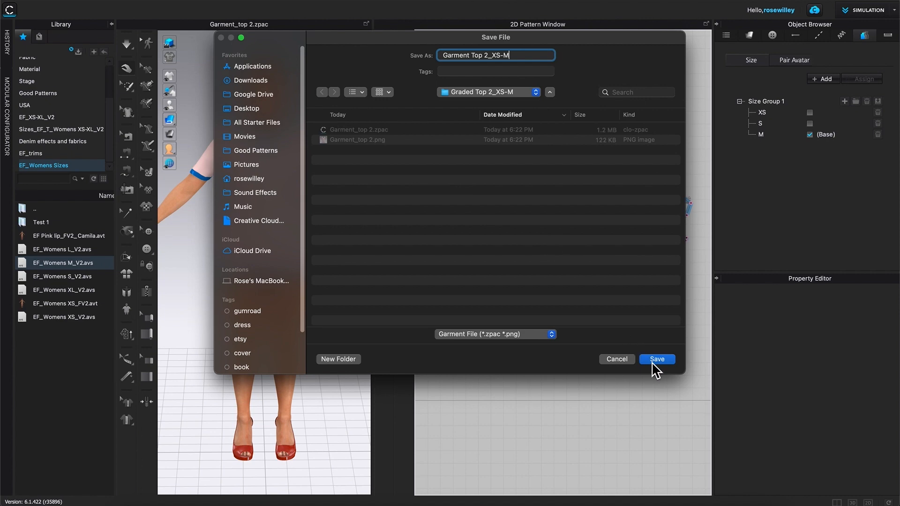
click(656, 359)
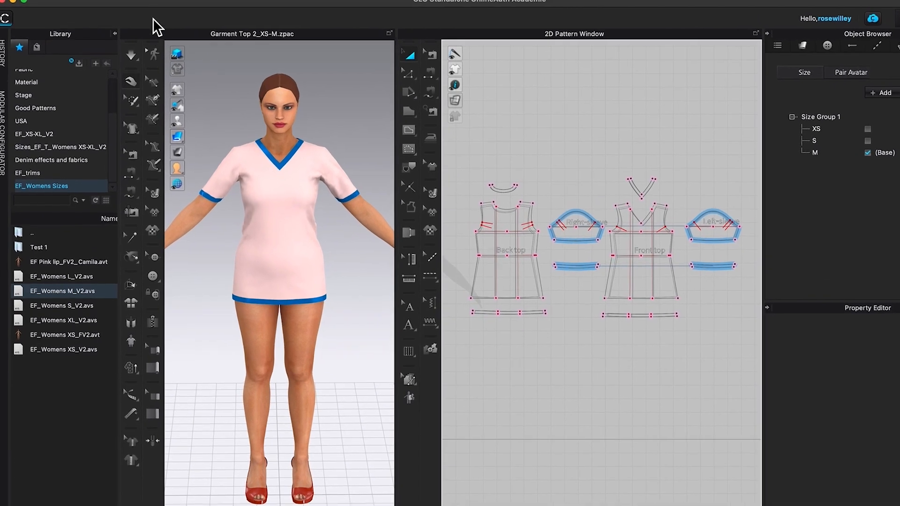
Export as Adobe PDF named PDF Top 2_XS-M into the Graded Top 2_XS-M folder
click(163, 6)
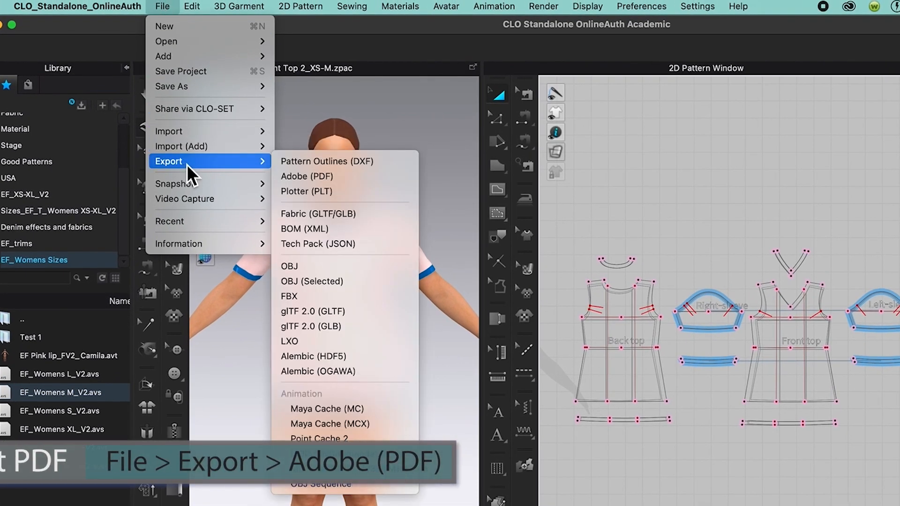
mouse_move(270, 175)
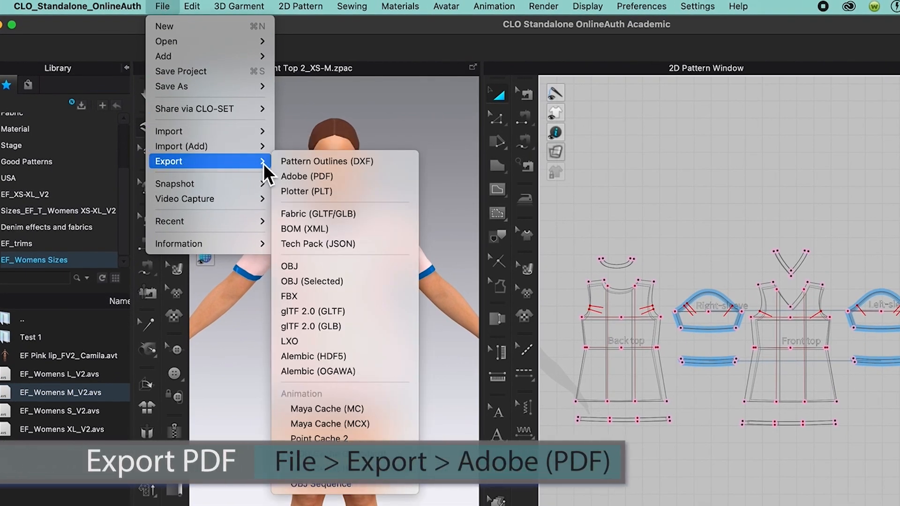
mouse_move(307, 176)
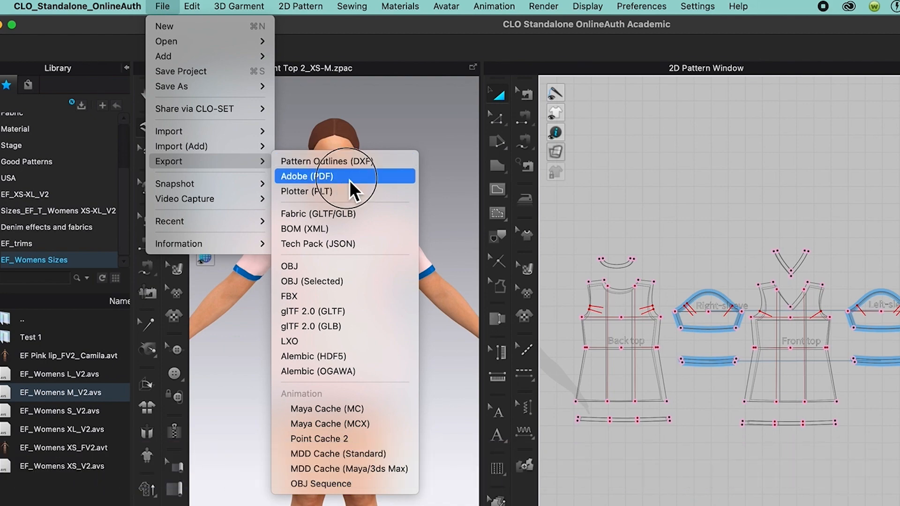
click(306, 176)
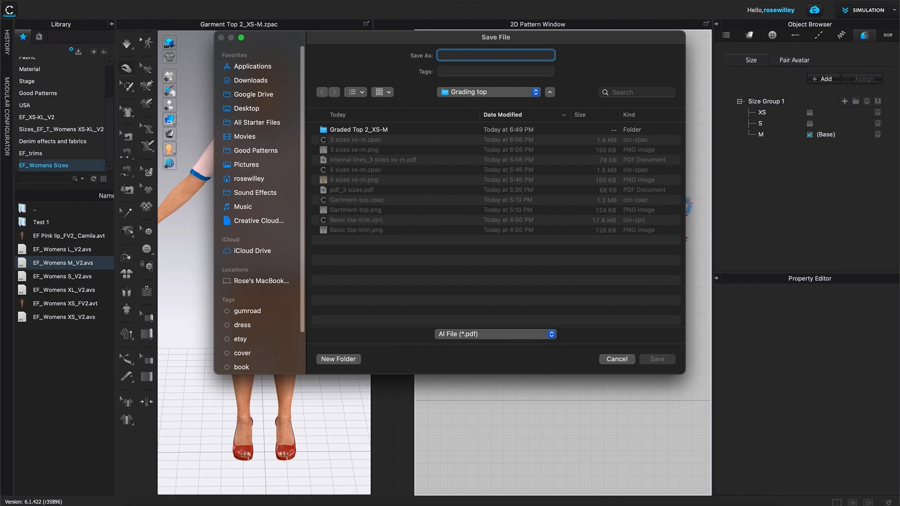
text(PDF Top 2)
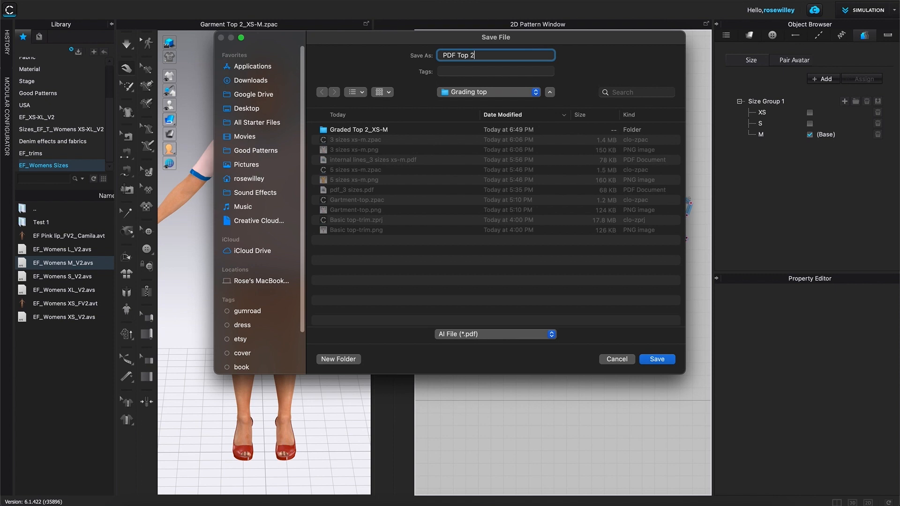
text(_X)
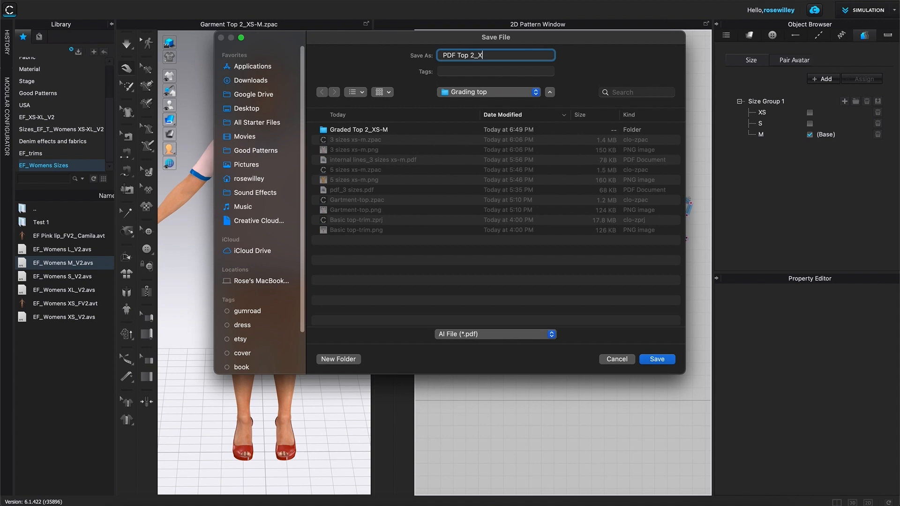
text(S-M)
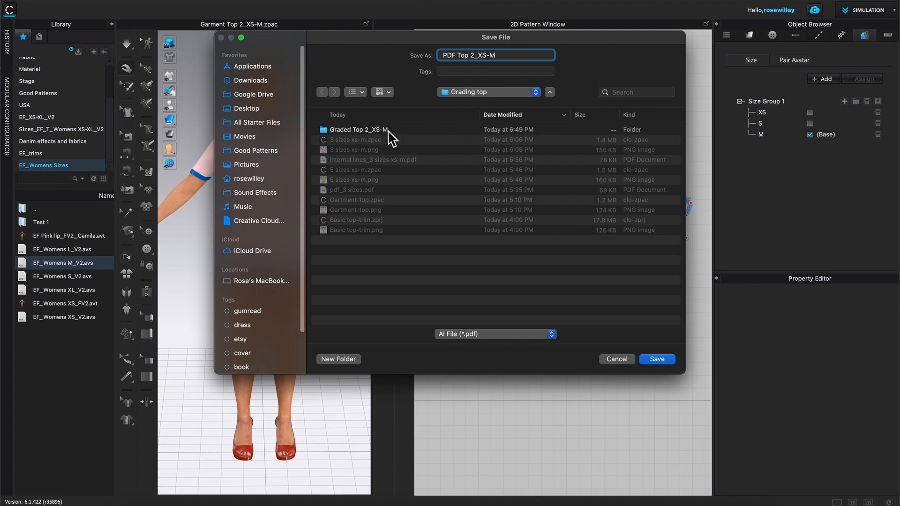
click(358, 129)
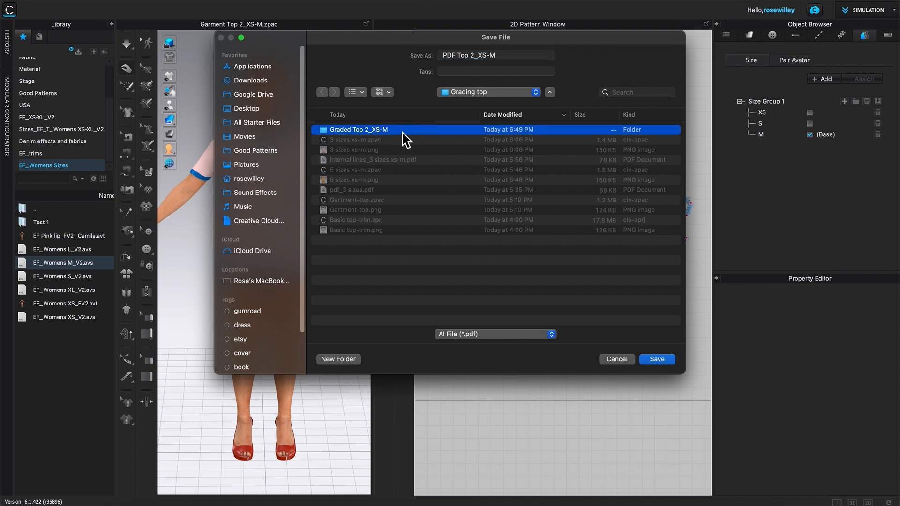
double_click(358, 130)
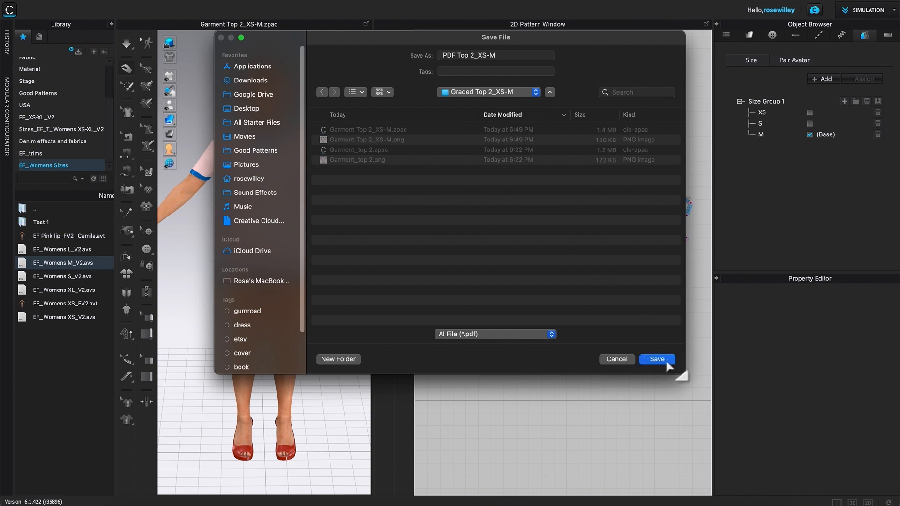
click(656, 358)
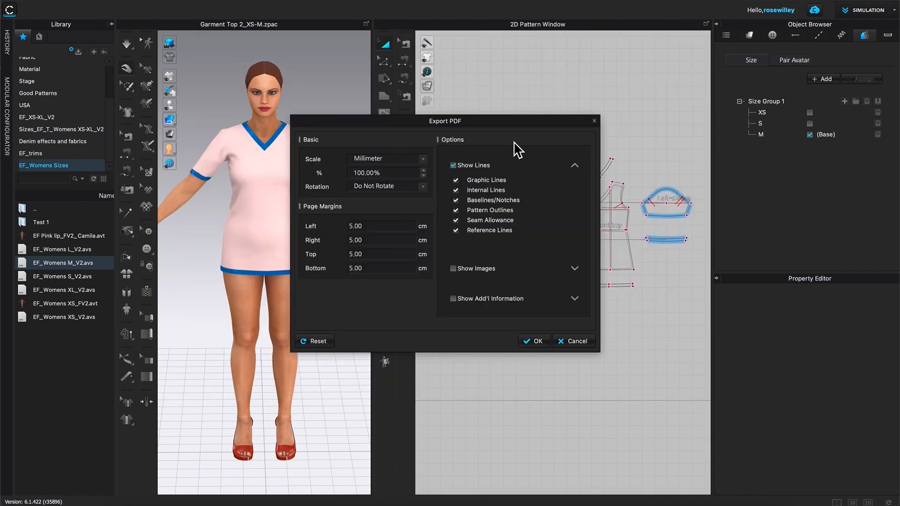
Expand additional information, keep all line types on, and confirm the PDF export
drag(445, 120, 358, 79)
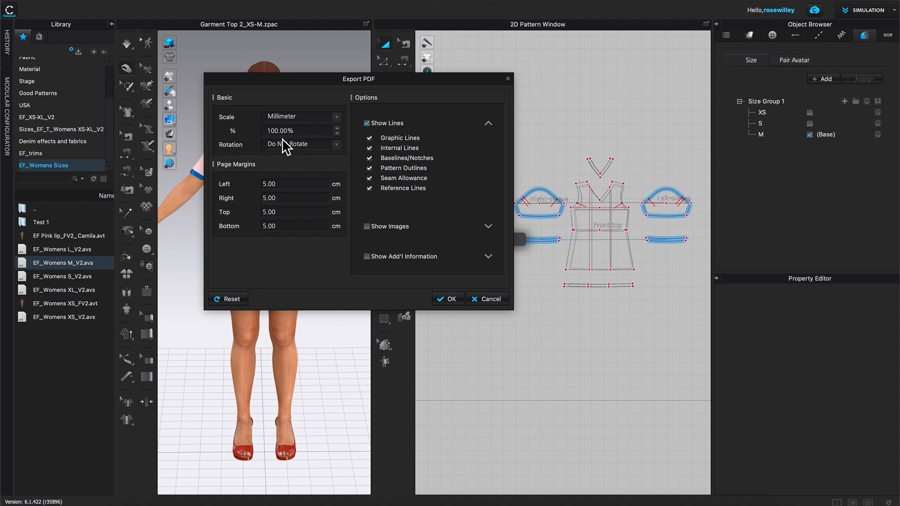
mouse_move(299, 282)
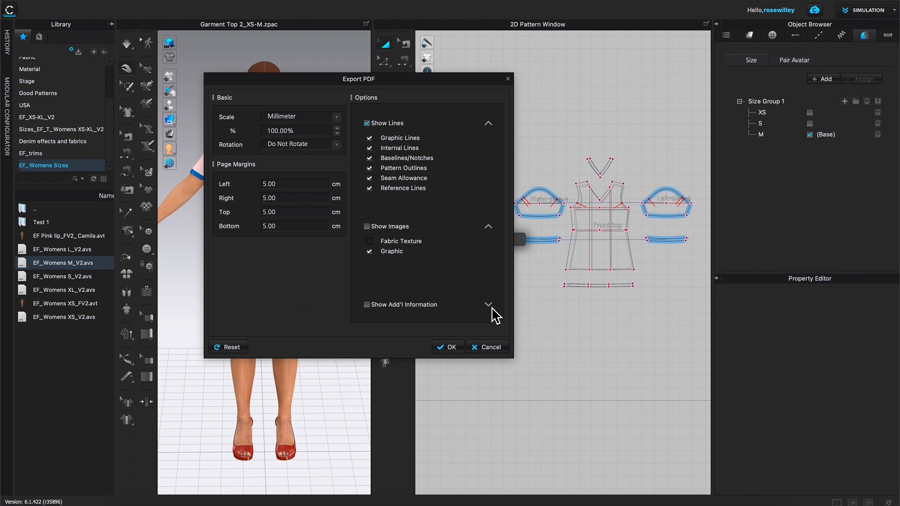
click(488, 304)
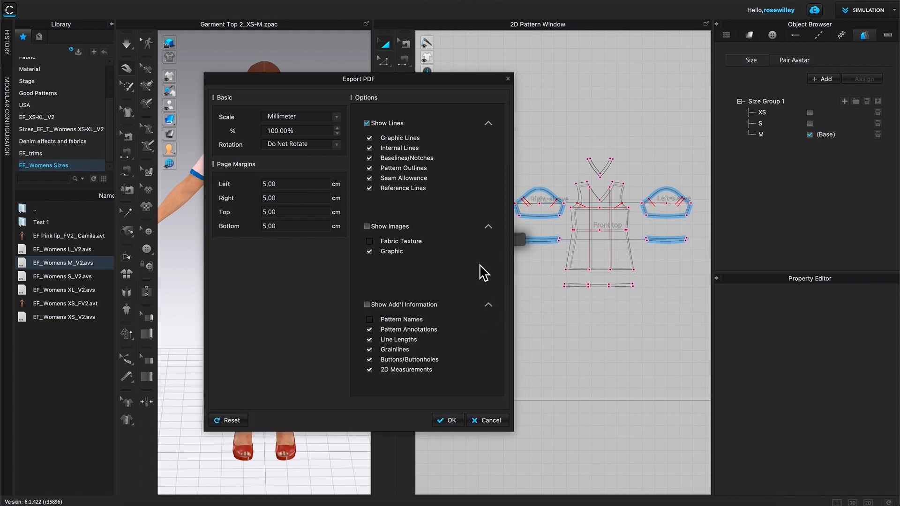
mouse_move(455, 165)
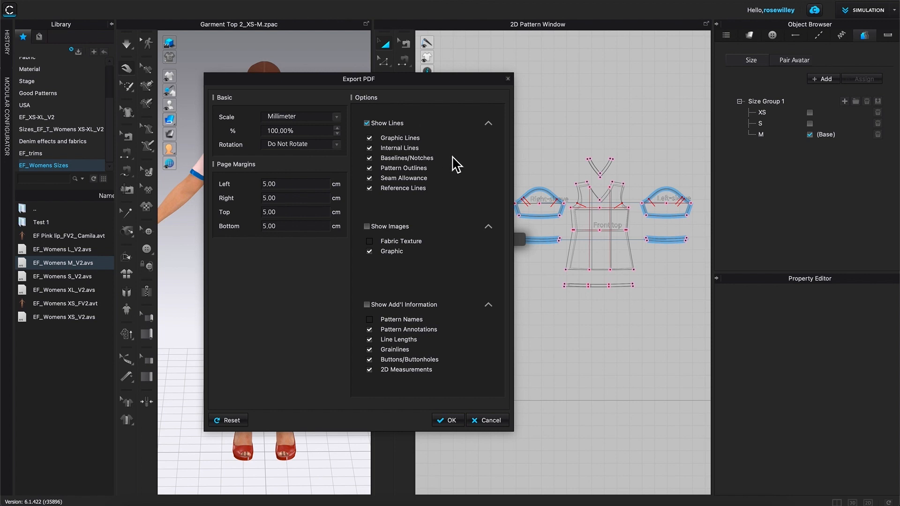
mouse_move(373, 130)
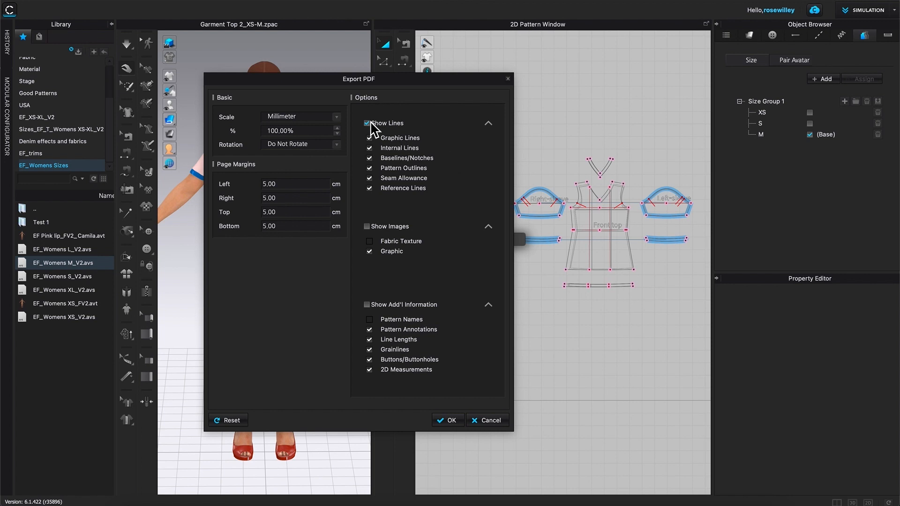
click(369, 123)
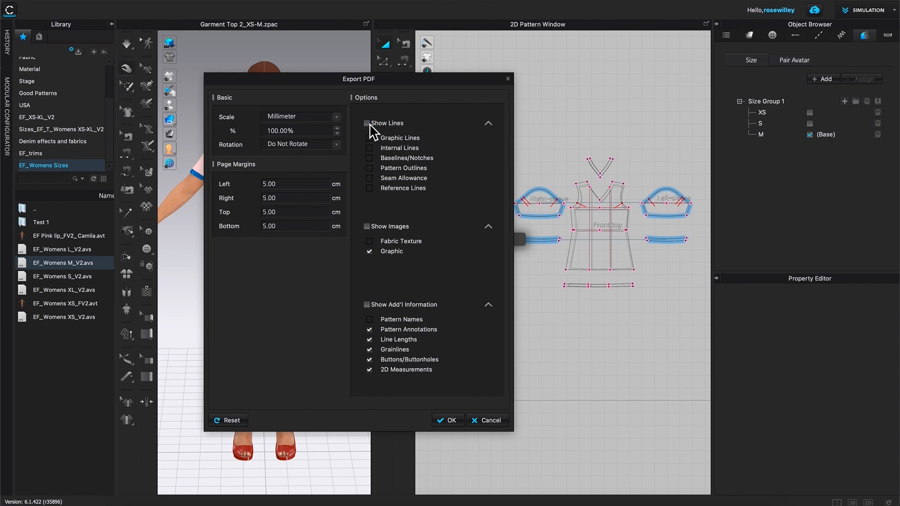
click(370, 123)
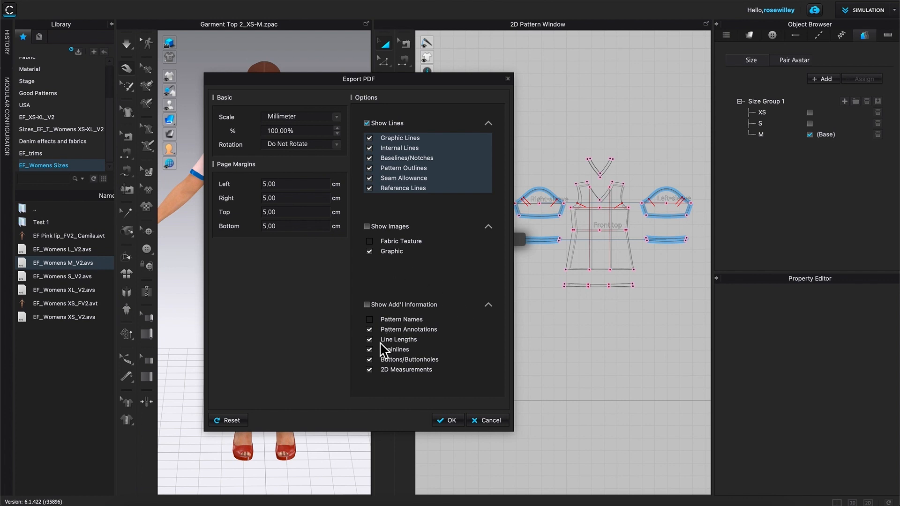
mouse_move(423, 350)
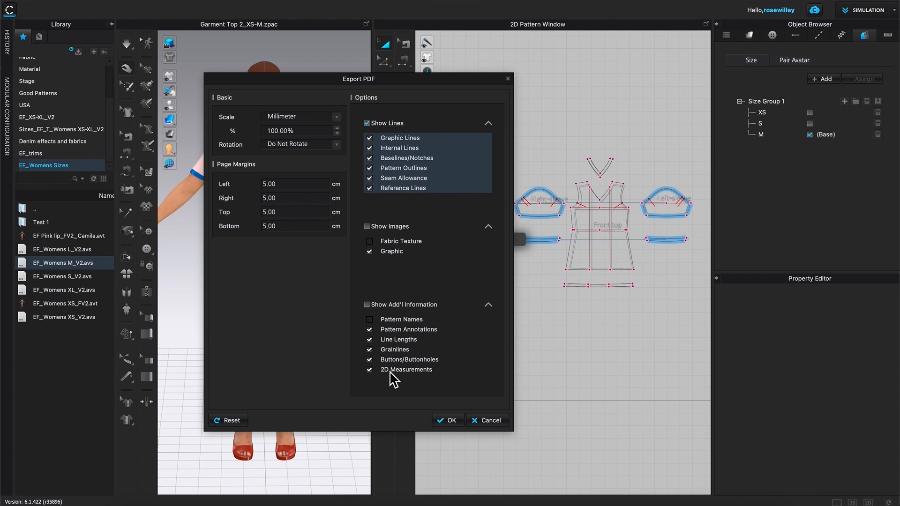
mouse_move(455, 385)
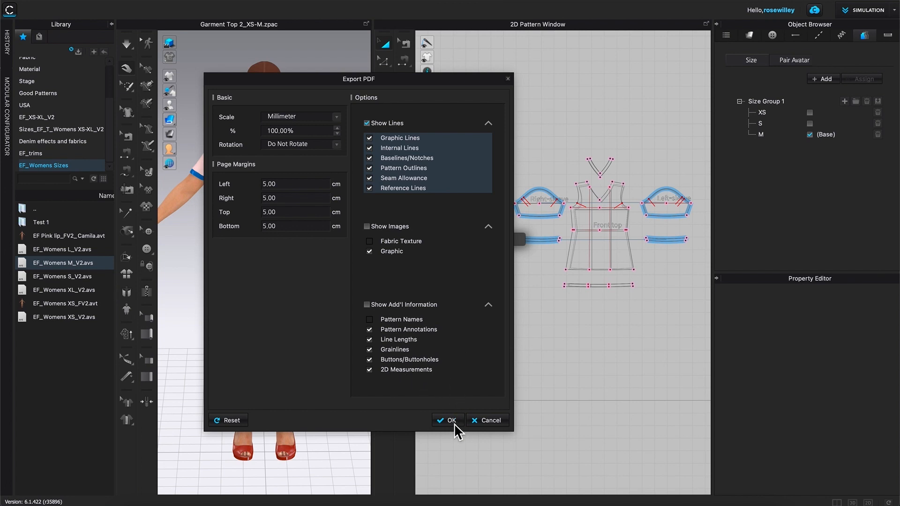
click(448, 420)
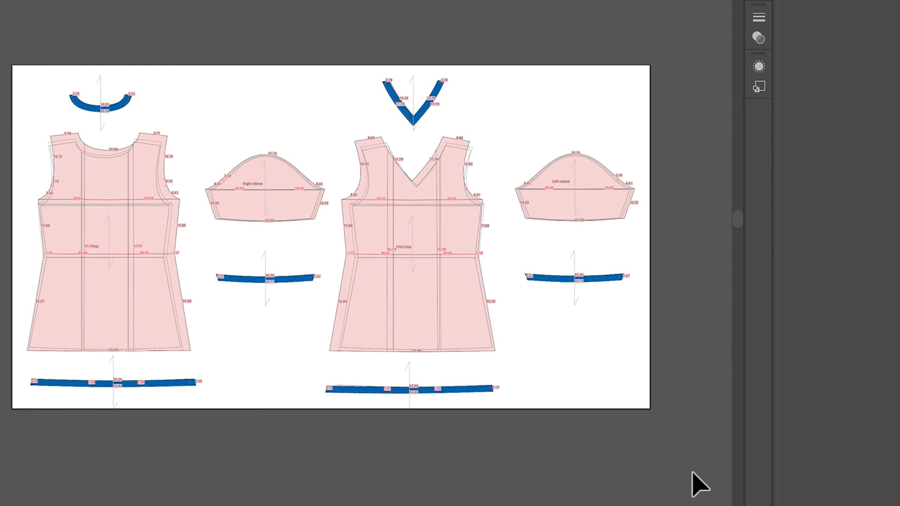
mouse_move(705, 480)
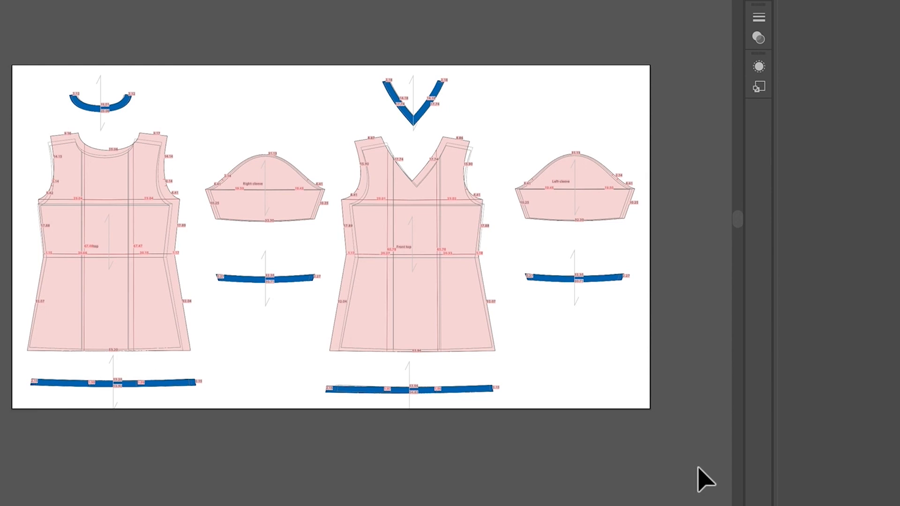